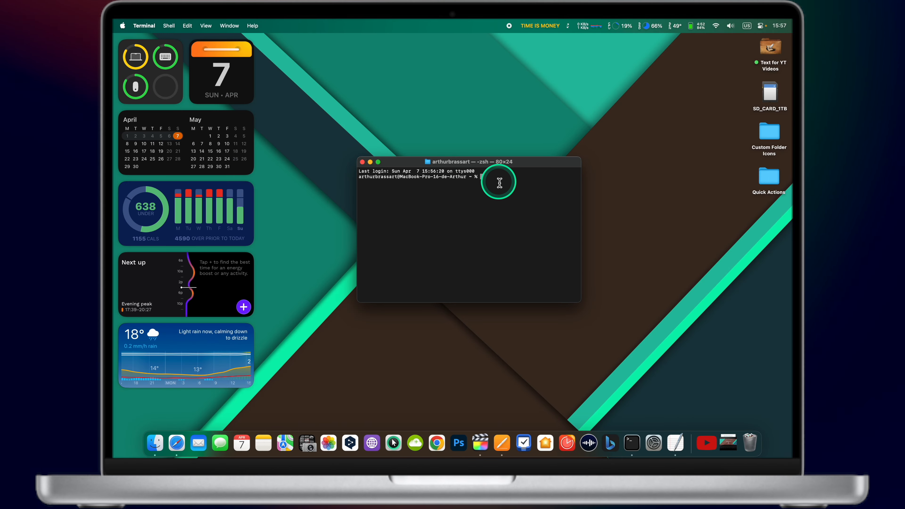
- Run the defaults write com.apple.dock spacer-tile command in Terminal to add a Dock spacer
type("defaults write com.apple.dock persistent-apps -array-add '{\"tile-type\"=\"spacer-tile\";}'; killall Dock")
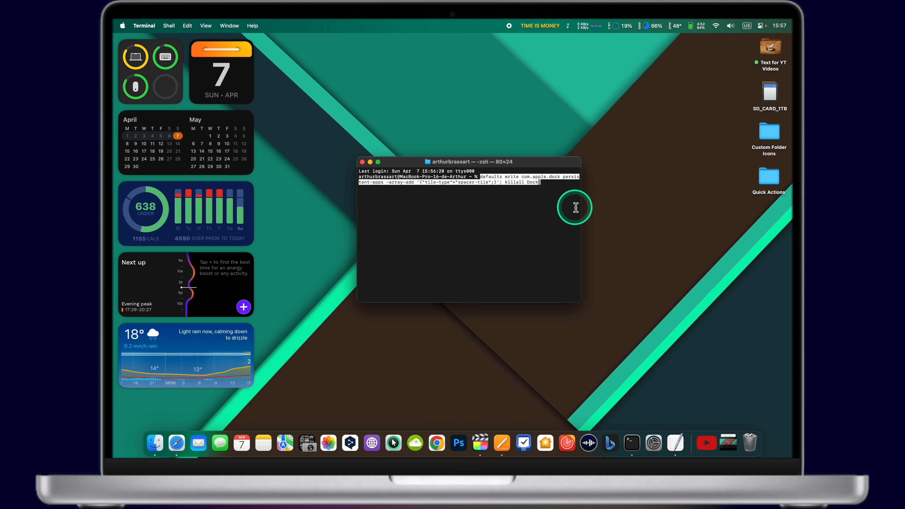
key("Return")
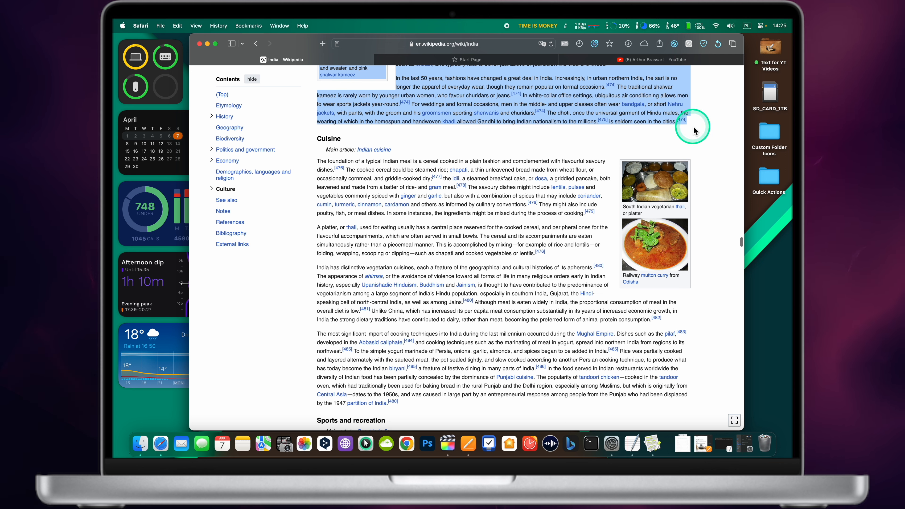
- Summarize the selected Wikipedia text via Safari > Services > Summarize and adjust the summary length
left_click(140, 25)
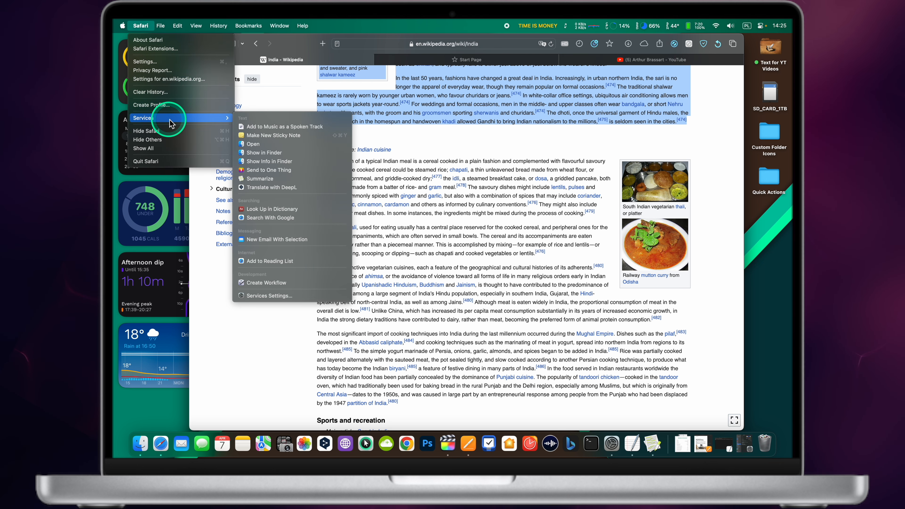
mouse_move(260, 178)
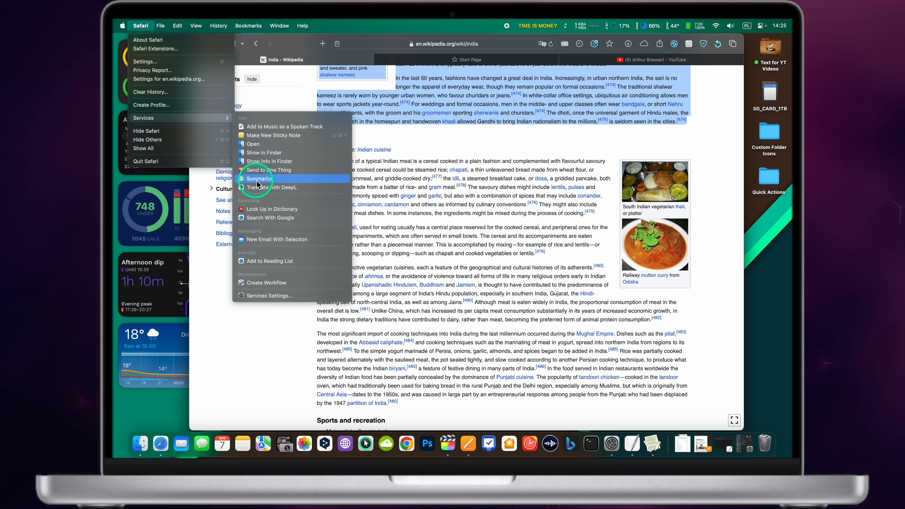
left_click(259, 178)
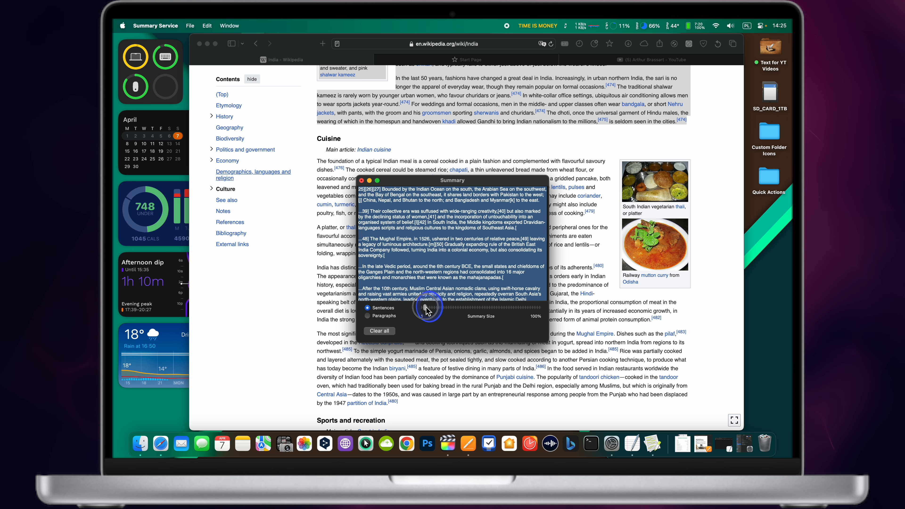
left_click(141, 26)
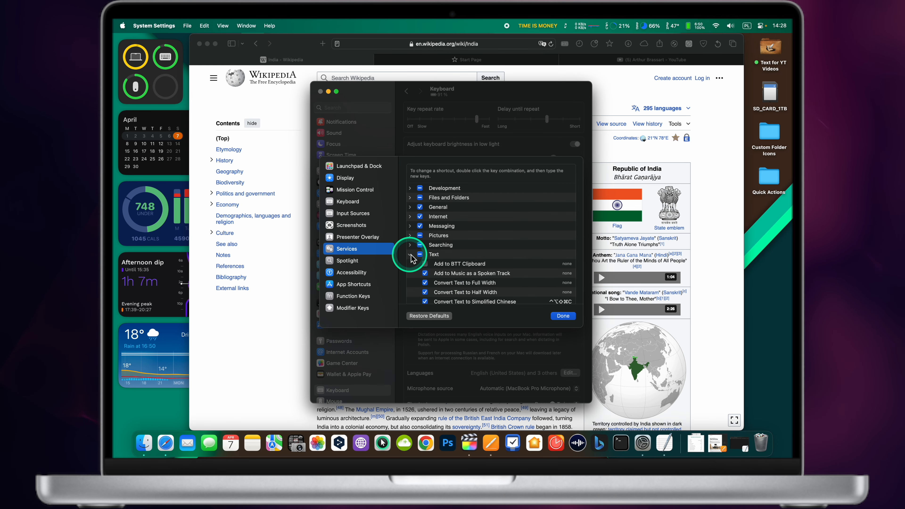
- Scroll through the Text services entries in Keyboard Shortcuts
scroll("down", 3)
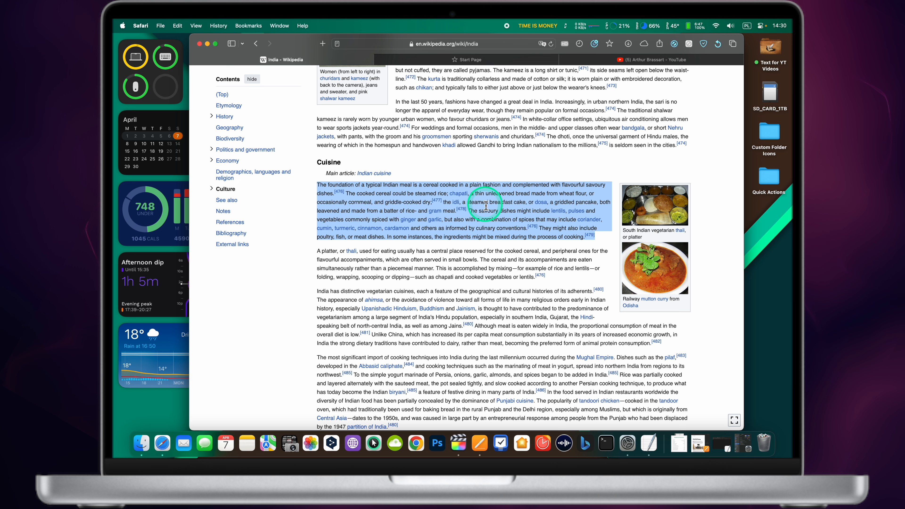
- Start speaking the selected Cuisine paragraph via the Speech context menu
right_click(485, 206)
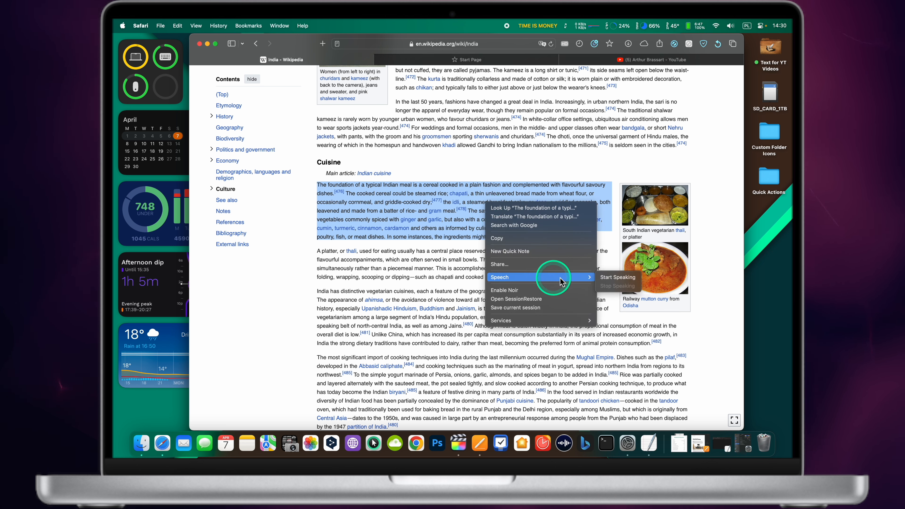
left_click(616, 279)
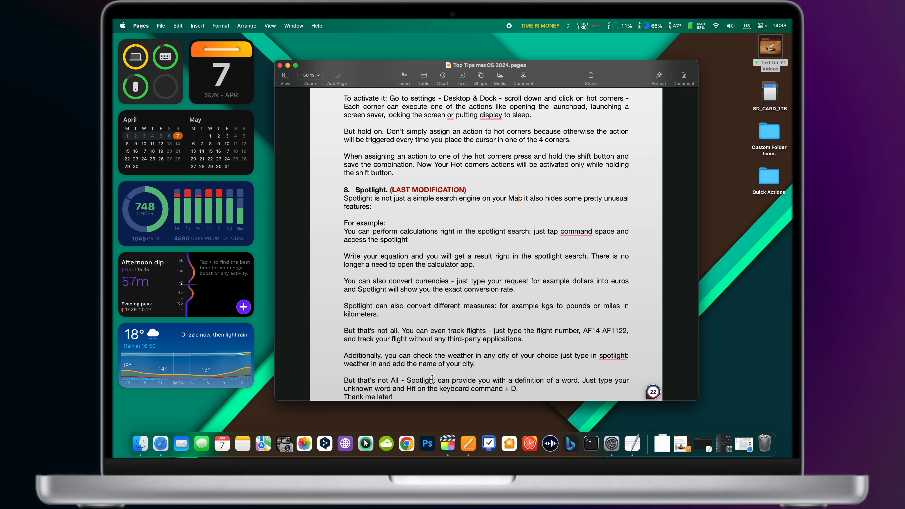
- Reach File > Revert To for the Top Tips macOS 2024 document to browse its versions
left_click(391, 210)
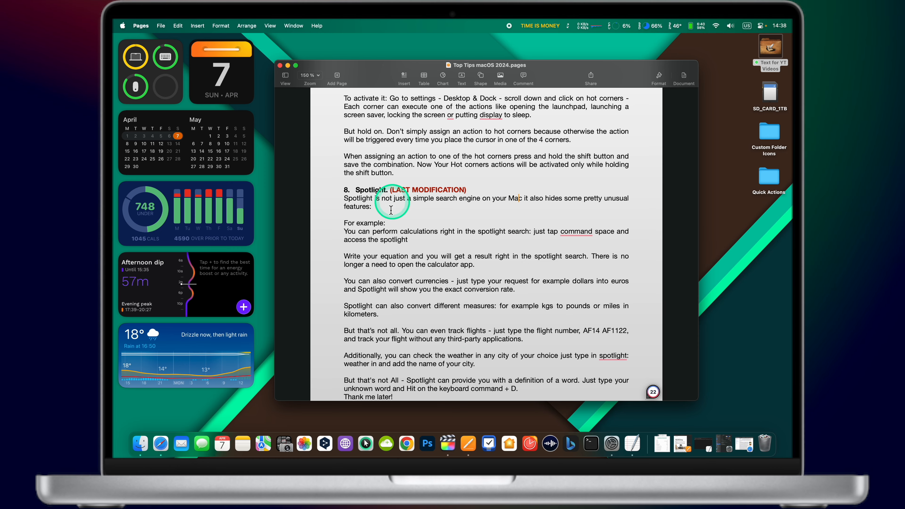
mouse_move(439, 273)
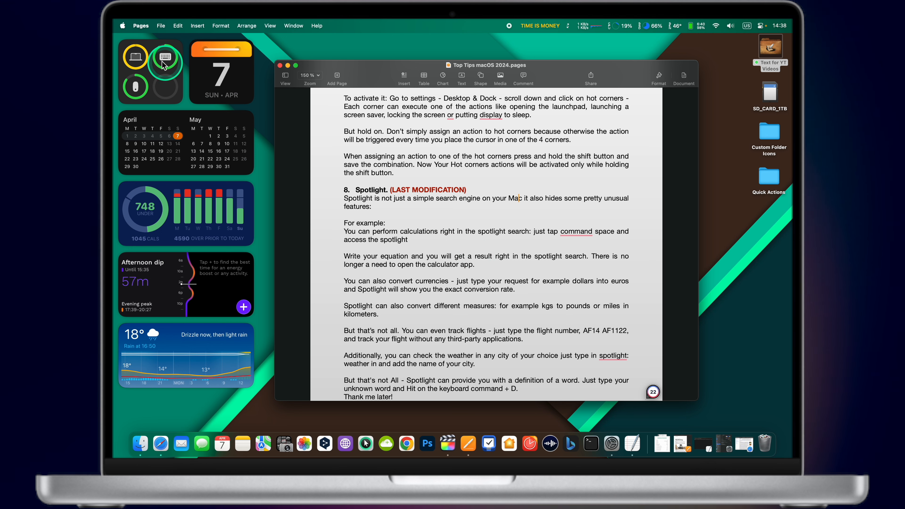
left_click(161, 25)
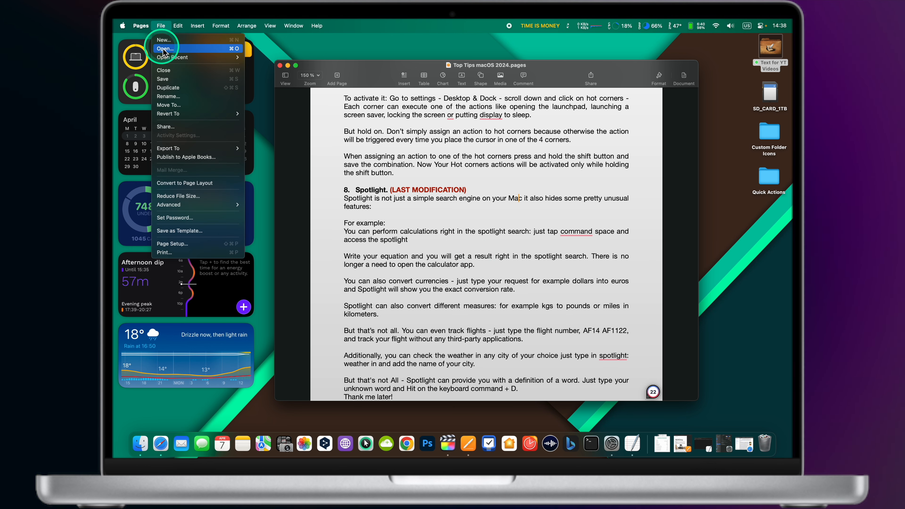
mouse_move(167, 113)
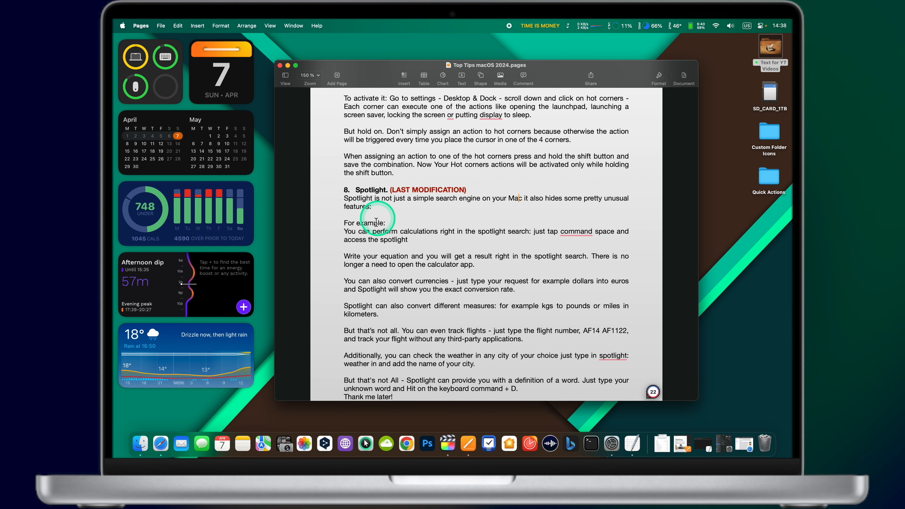
mouse_move(474, 213)
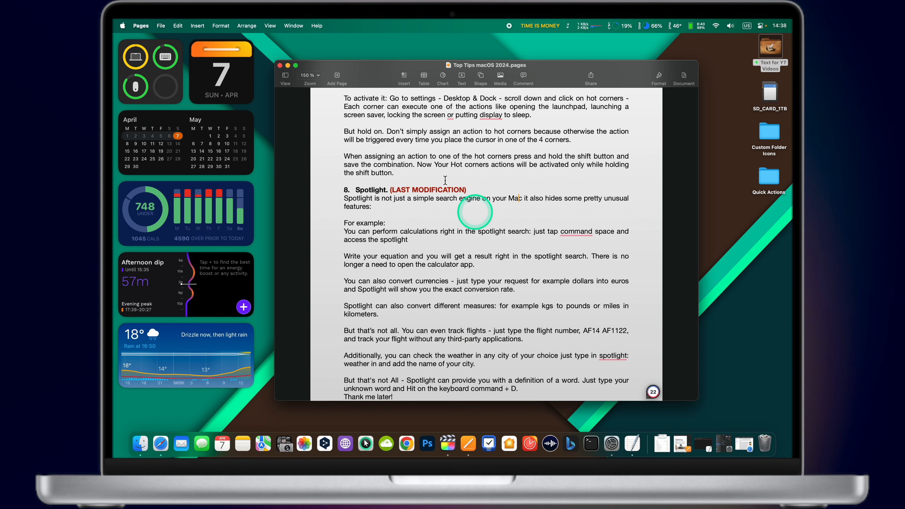
left_click(160, 25)
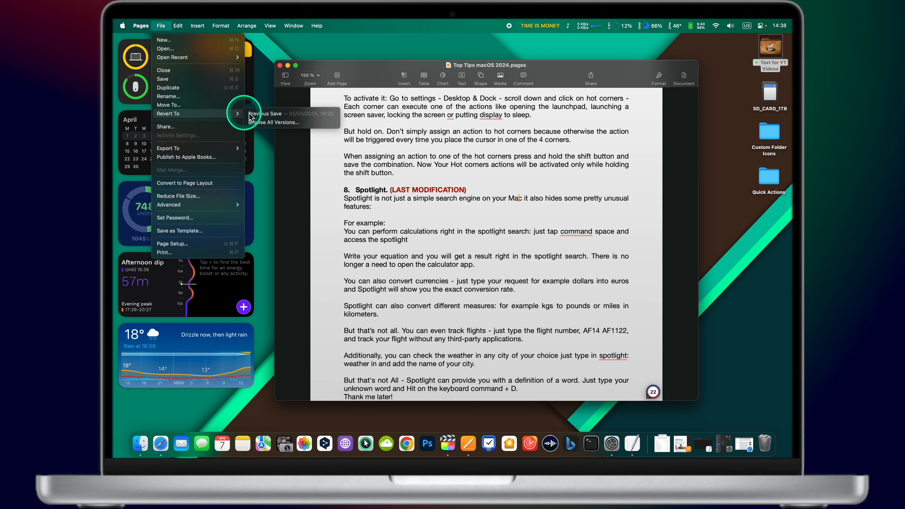
mouse_move(272, 121)
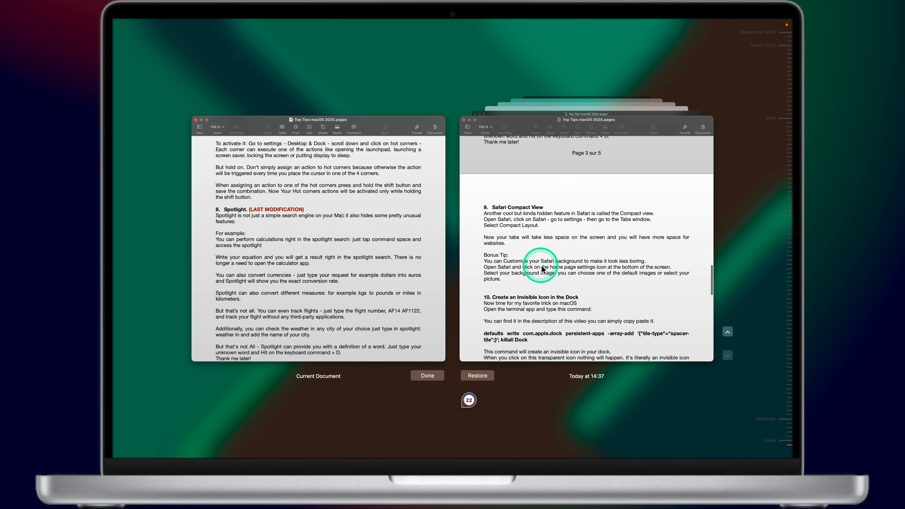
- Scroll the version timeline back to Yesterday at 13:59 and select that version
scroll("up", 3)
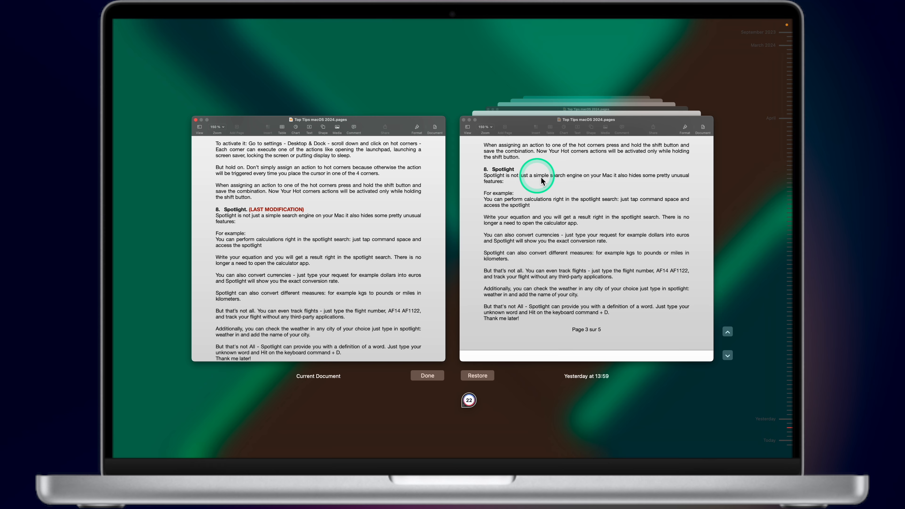
left_click(426, 376)
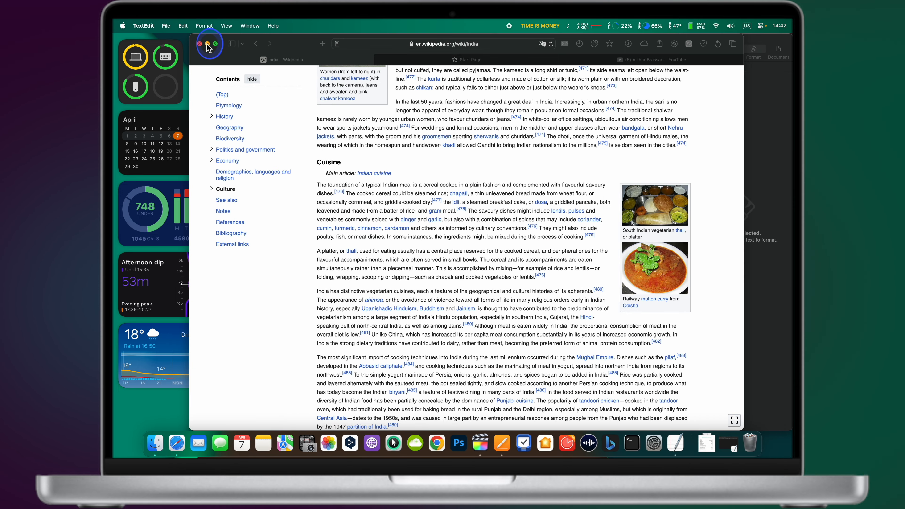
- Set Minimize windows using to Scale Effect in Desktop & Dock, then minimize the window to preview it
left_click(205, 43)
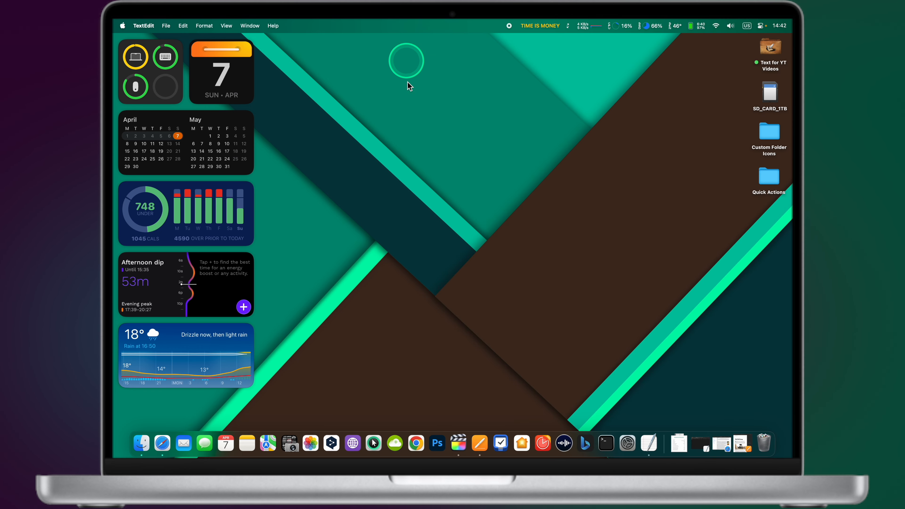
mouse_move(623, 443)
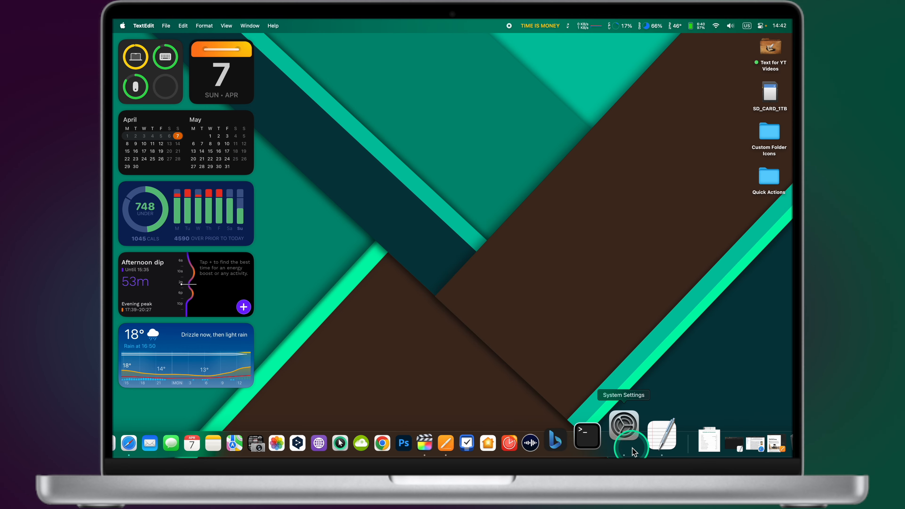
left_click(622, 424)
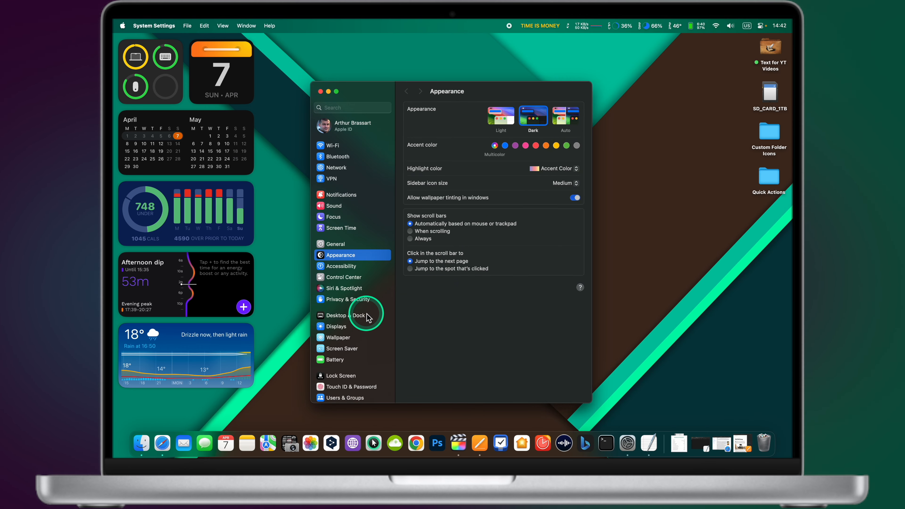
left_click(344, 315)
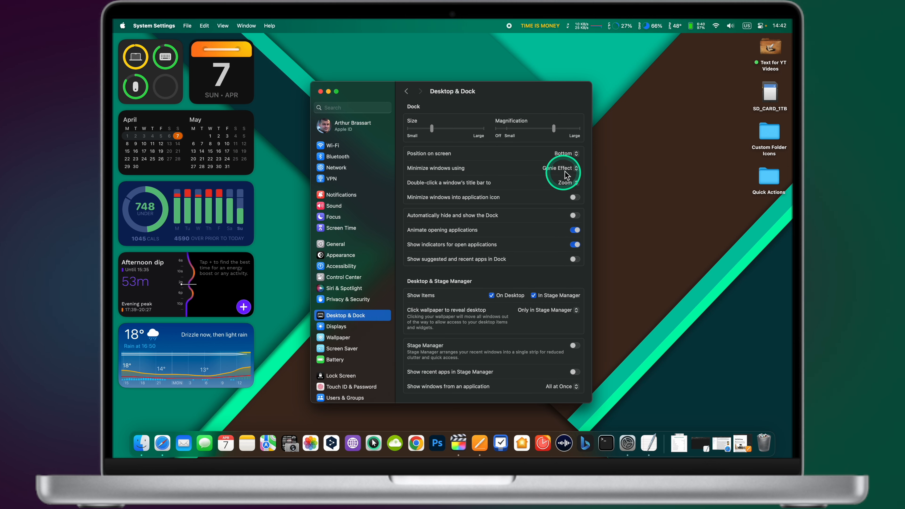
left_click(561, 168)
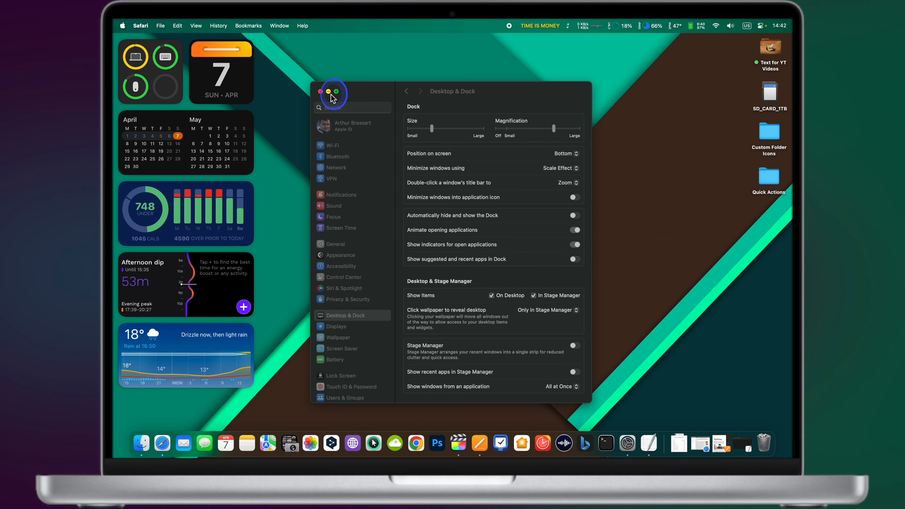
left_click(321, 91)
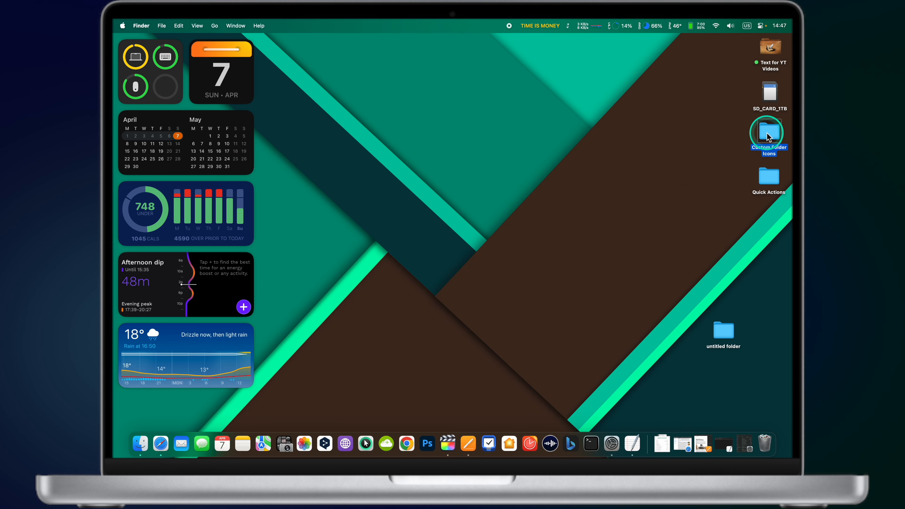
- Apply the green 17.icns icon to untitled folder through its Get Info window
double_click(768, 130)
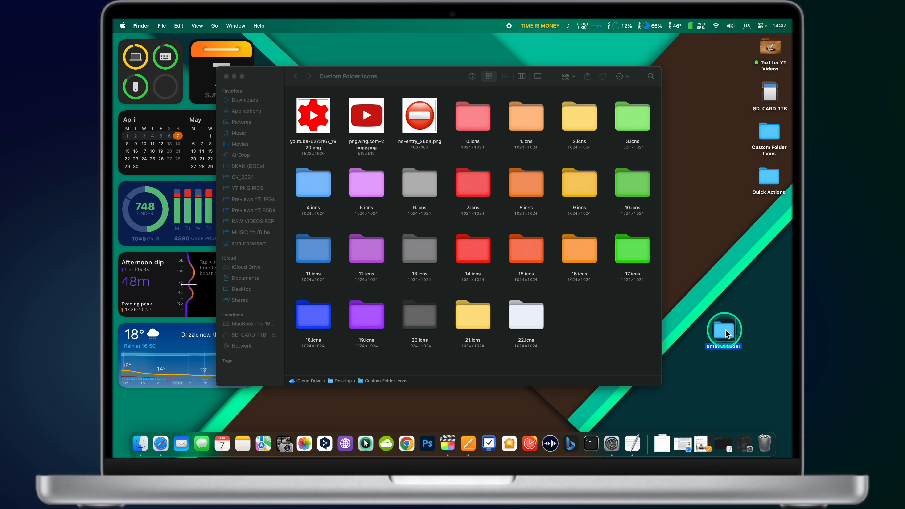
right_click(723, 326)
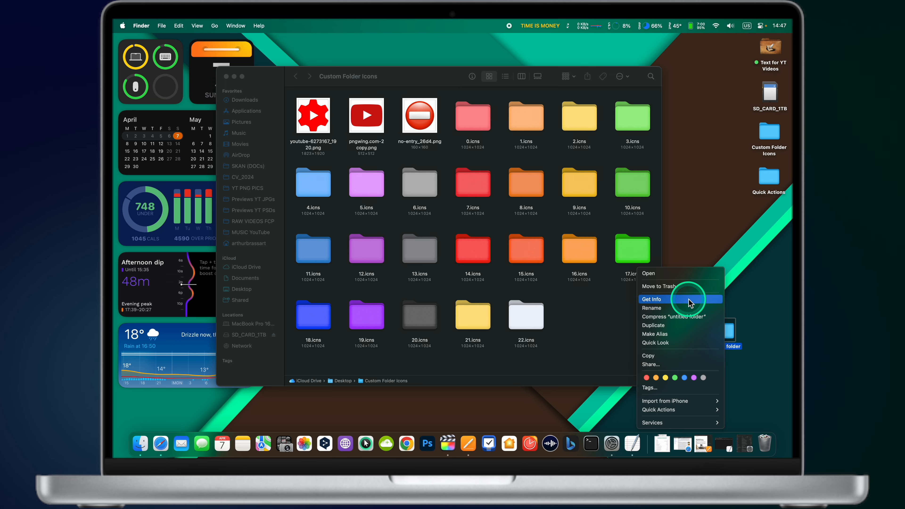
left_click(652, 298)
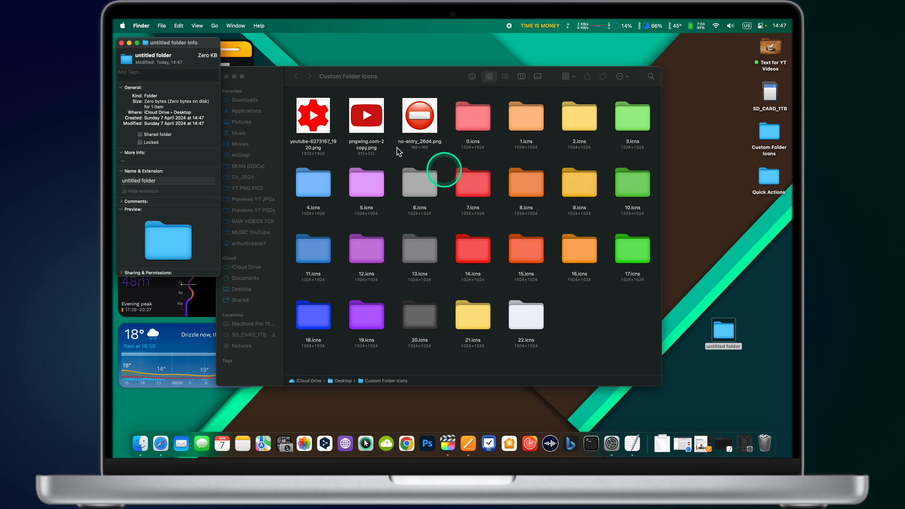
left_click_drag(168, 42, 231, 106)
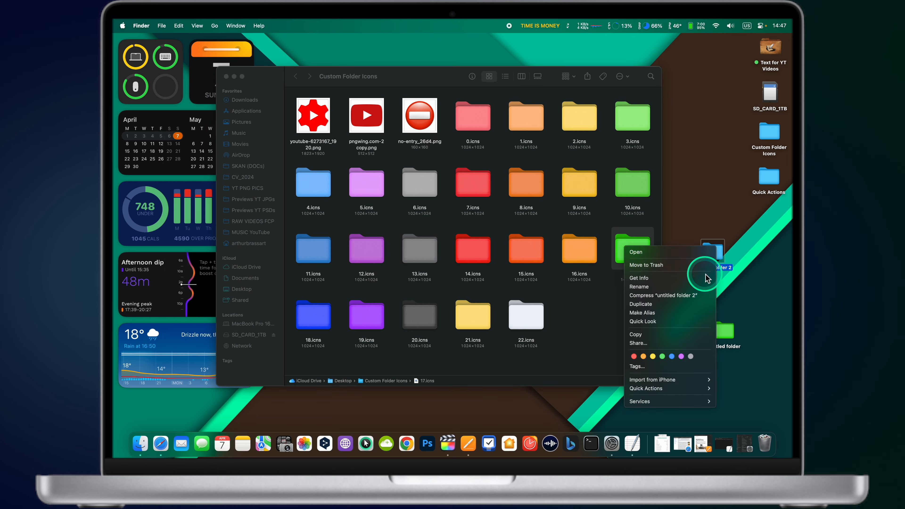
- Show Get Info for untitled folder 2 and pick the red 14.icns icon for it
left_click(639, 278)
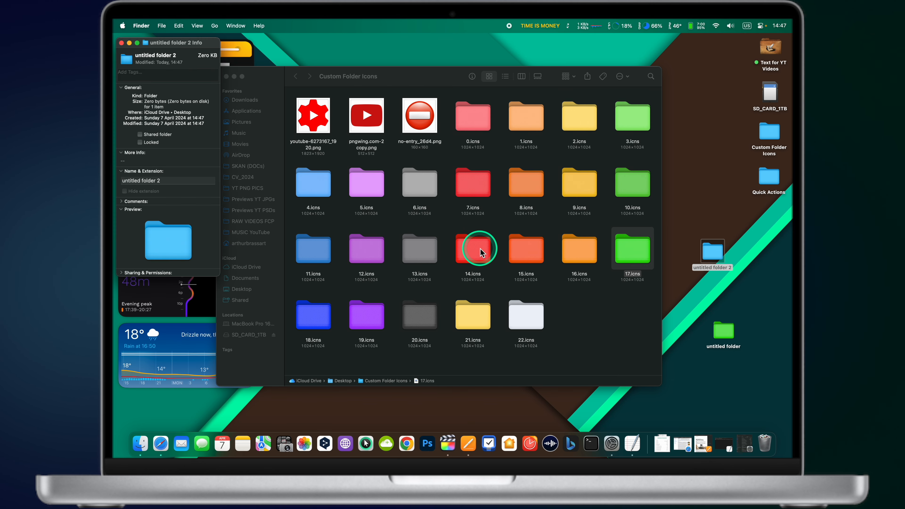
left_click(473, 249)
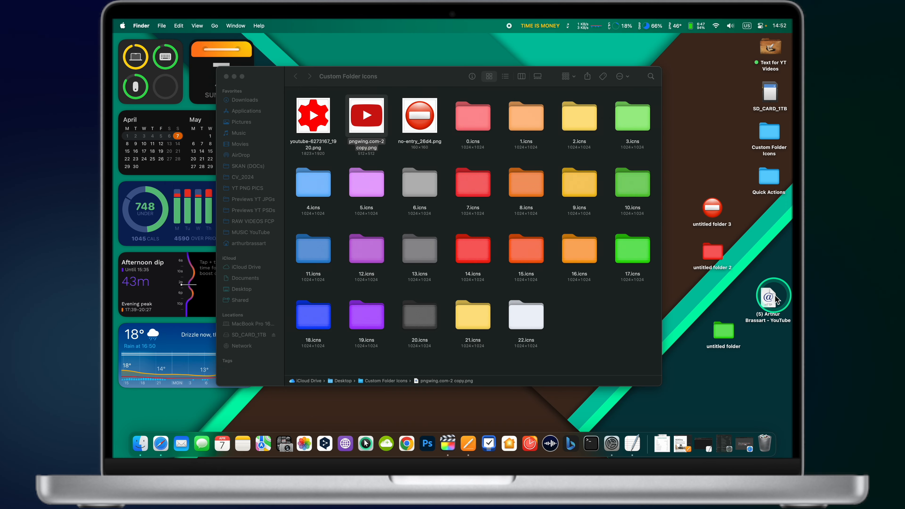
- Give the YouTube webloc shortcut its custom icon via Get Info and close the Info panel
right_click(768, 291)
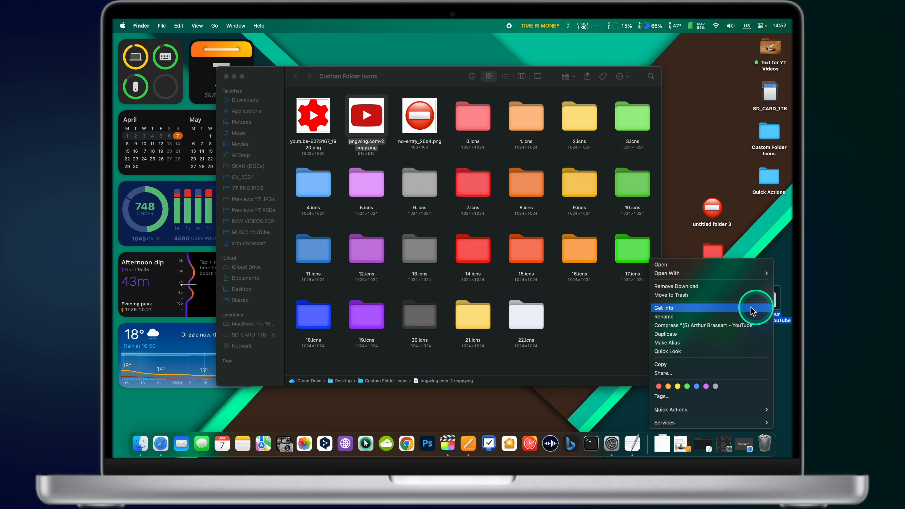
left_click(663, 307)
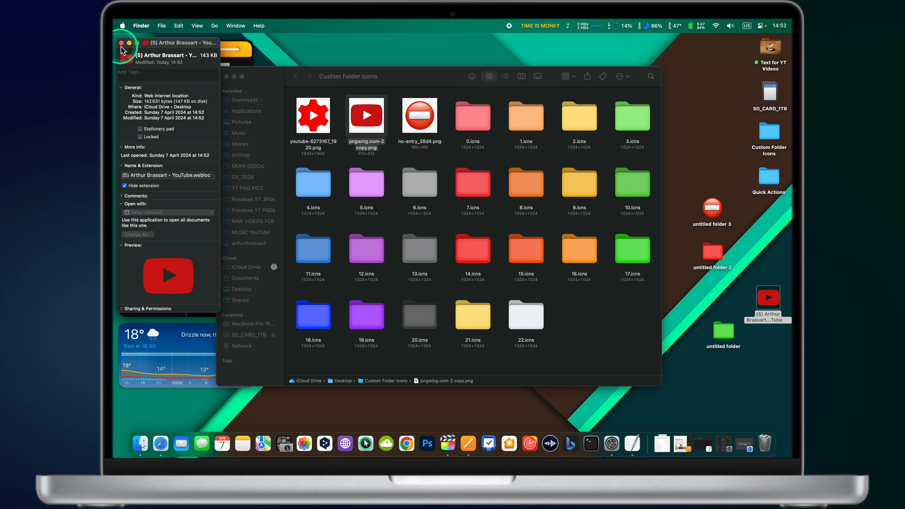
left_click(121, 50)
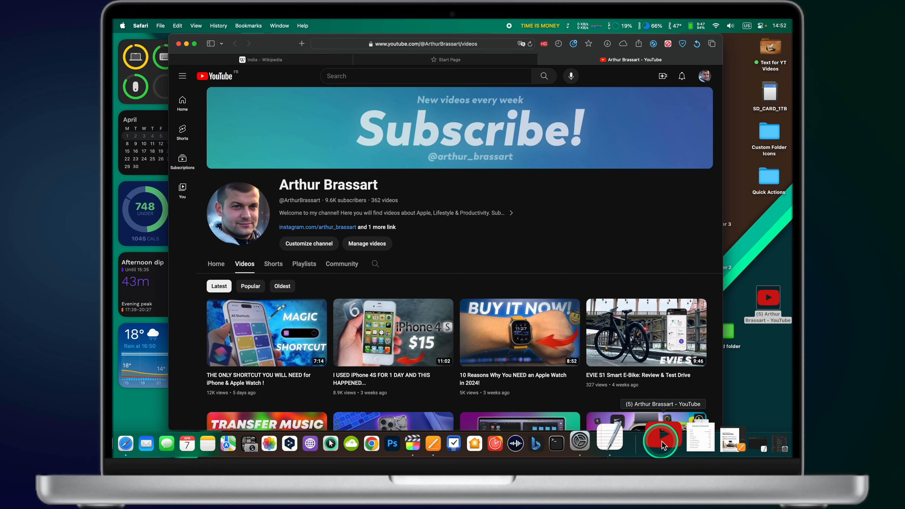
mouse_move(560, 249)
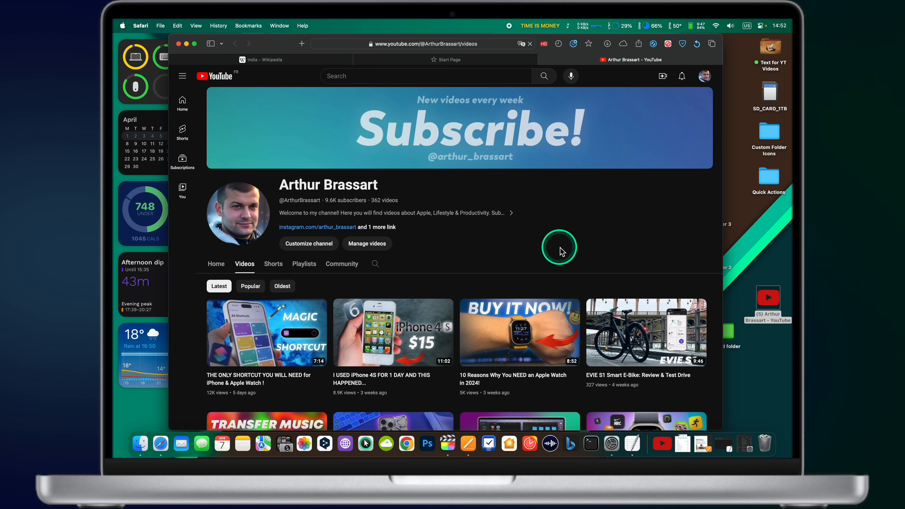
scroll("down", 3)
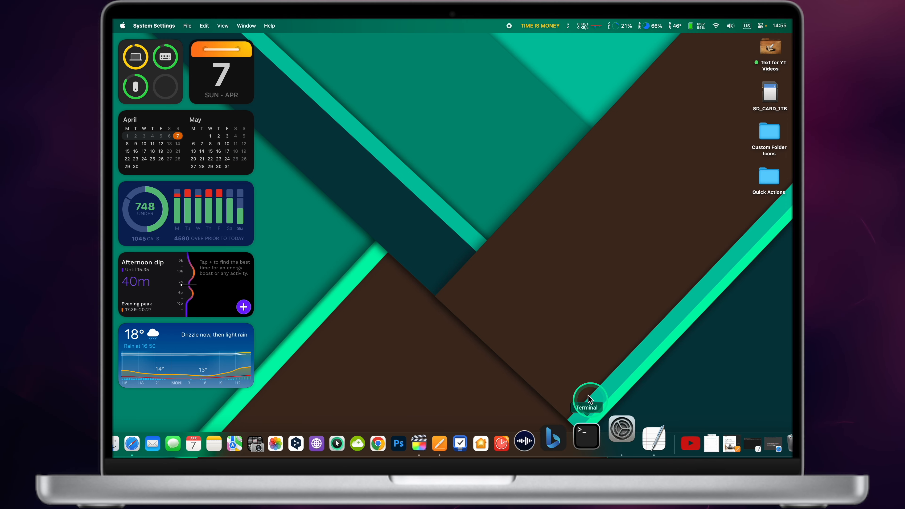
- Enable Show message when locked in the Lock Screen settings
left_click(621, 429)
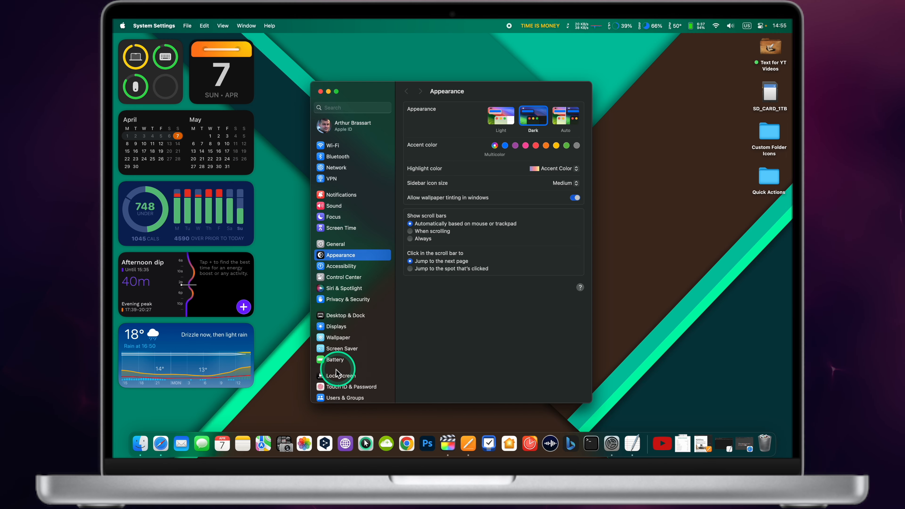
left_click(341, 375)
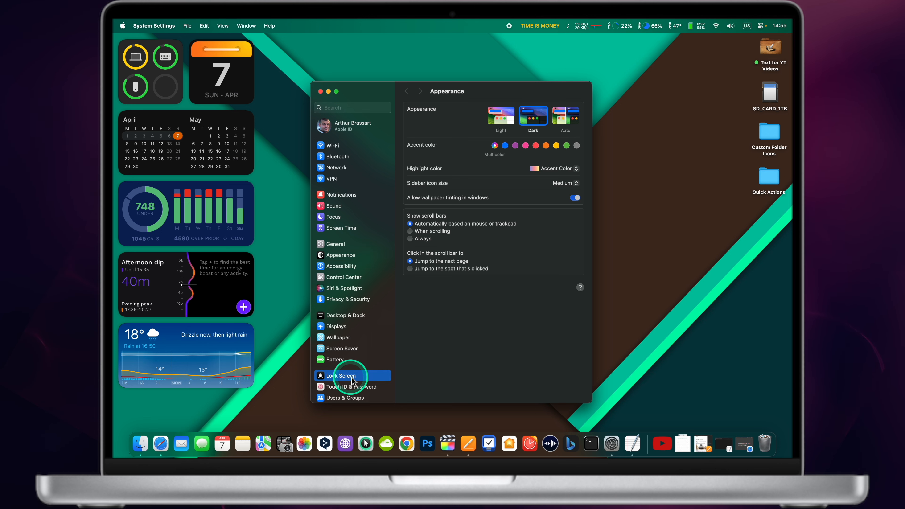
left_click(341, 375)
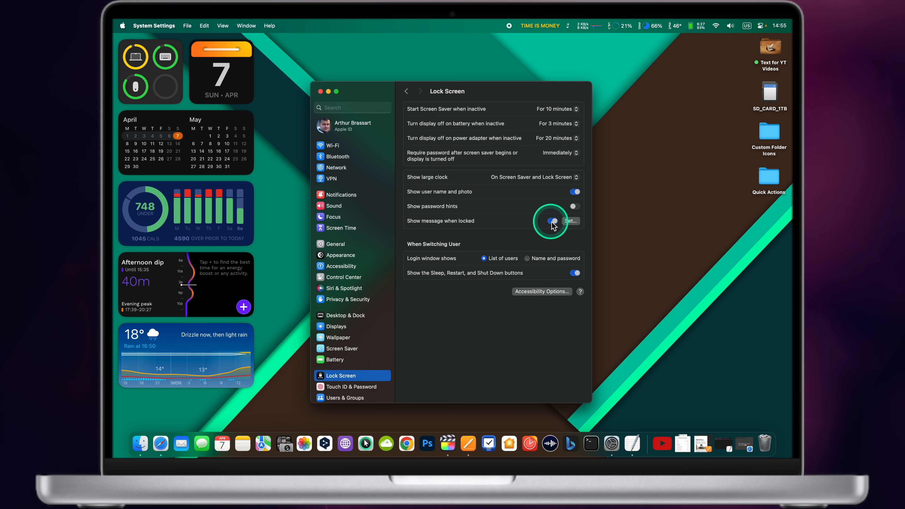
- Set the lock-screen message 'If you found this computer please return it to its legal owner and get a reward!'
left_click(571, 221)
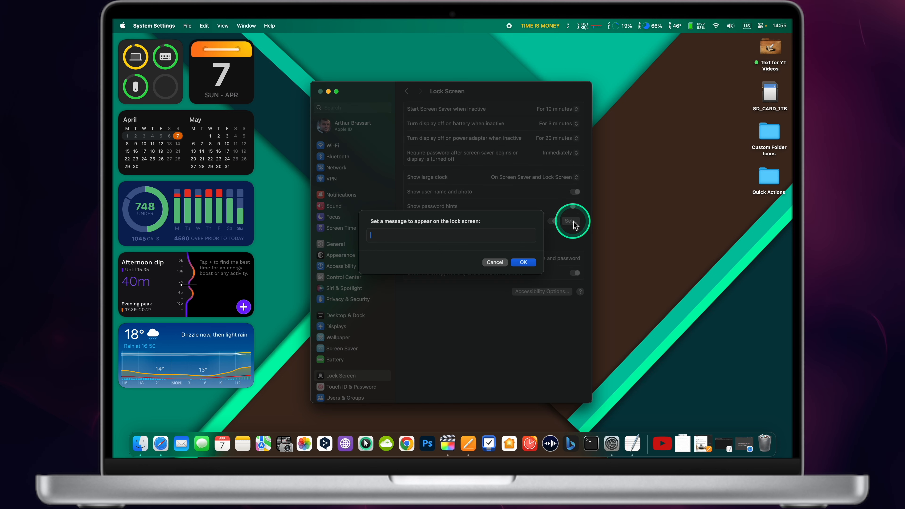
mouse_move(483, 236)
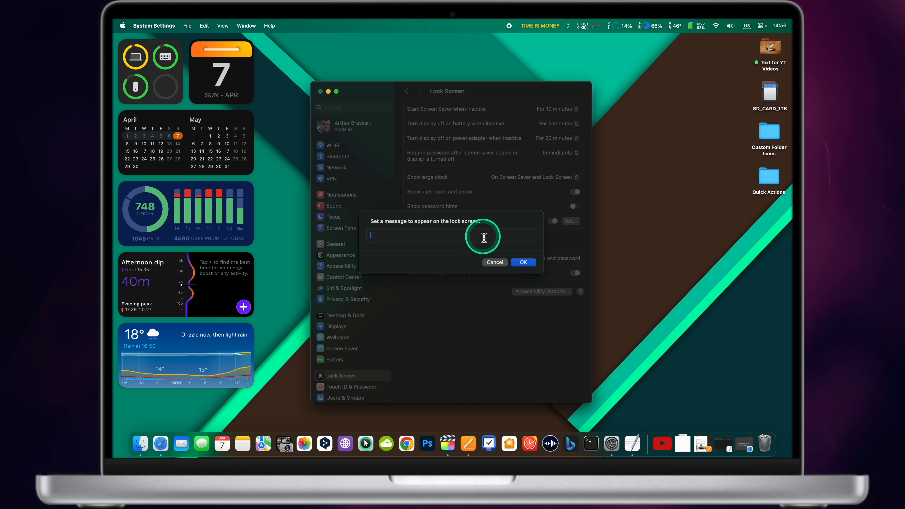
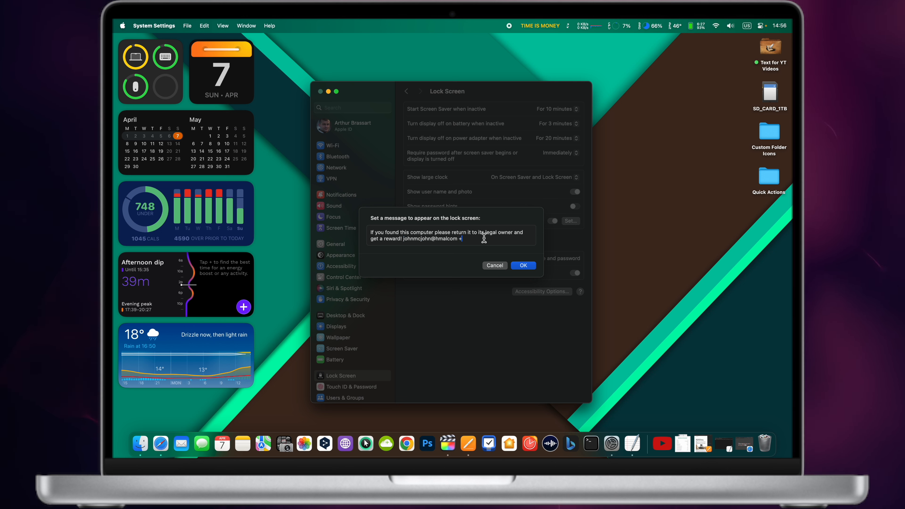
left_click(522, 265)
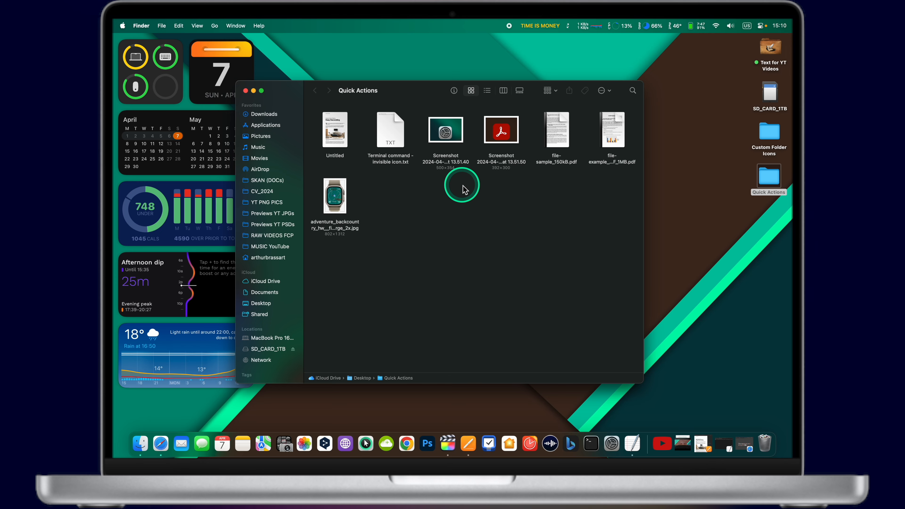
- Use Quick Actions > Remove Background on the first screenshot
left_click(455, 139)
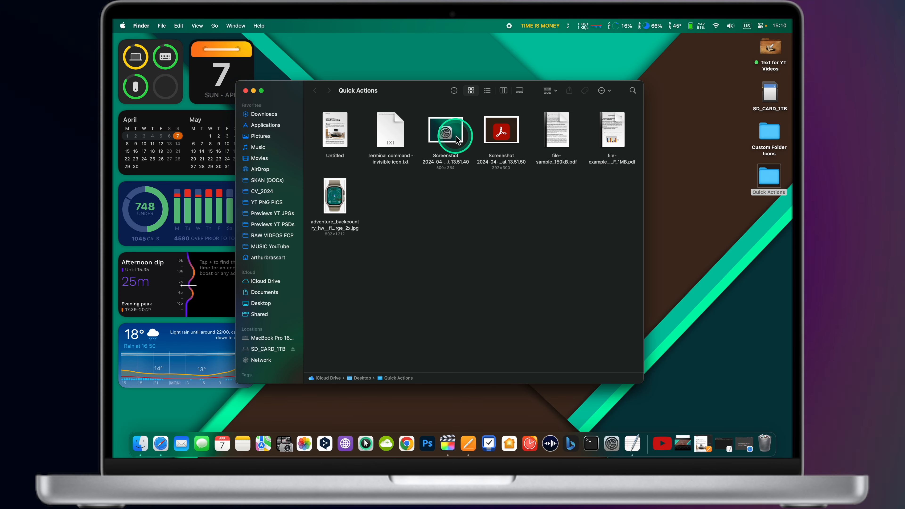
right_click(445, 130)
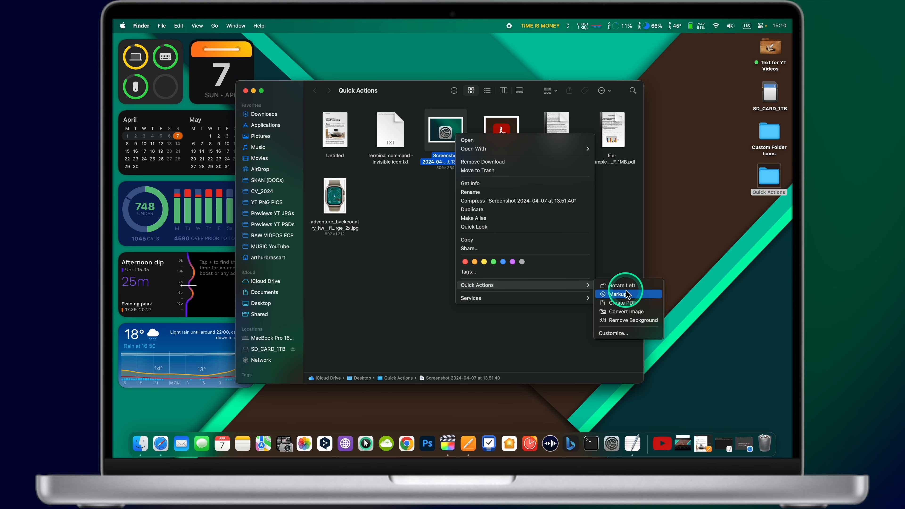
mouse_move(620, 320)
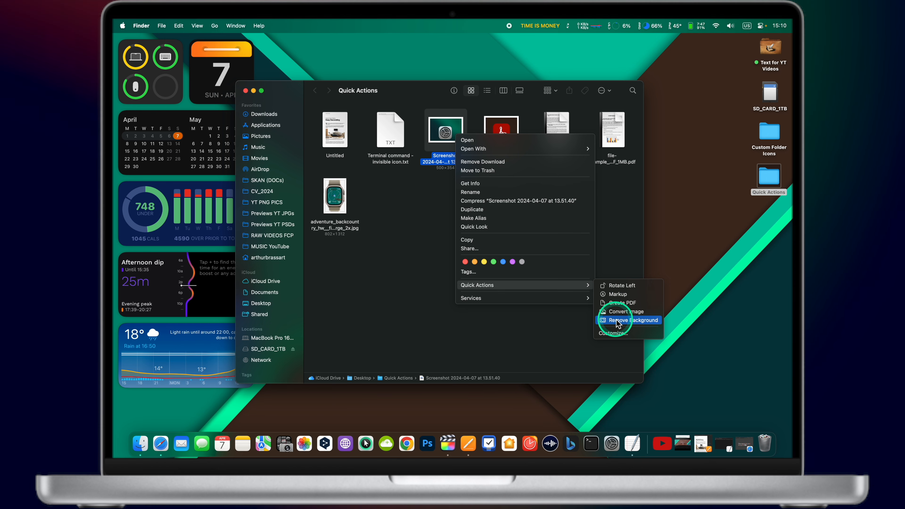
left_click(628, 320)
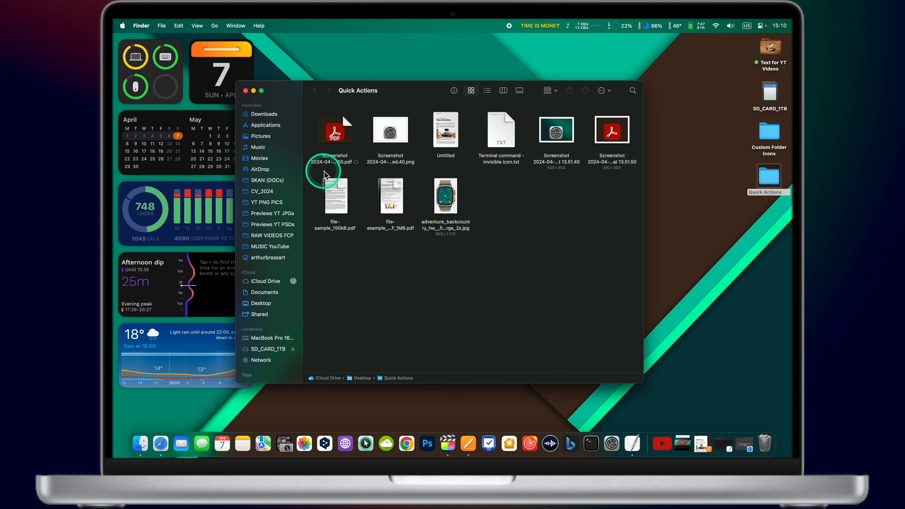
- Combine the two sample PDFs into one via Quick Actions > Create PDF, then close the folder window
right_click(390, 194)
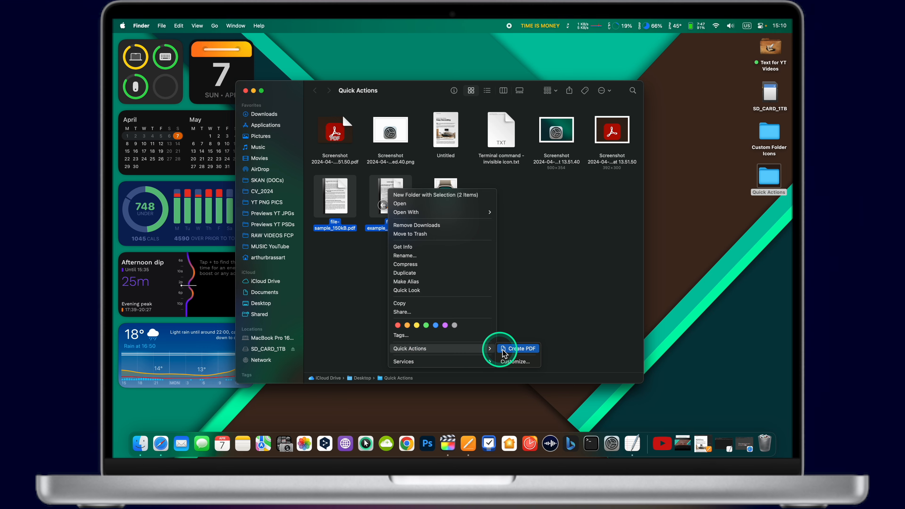
left_click(519, 347)
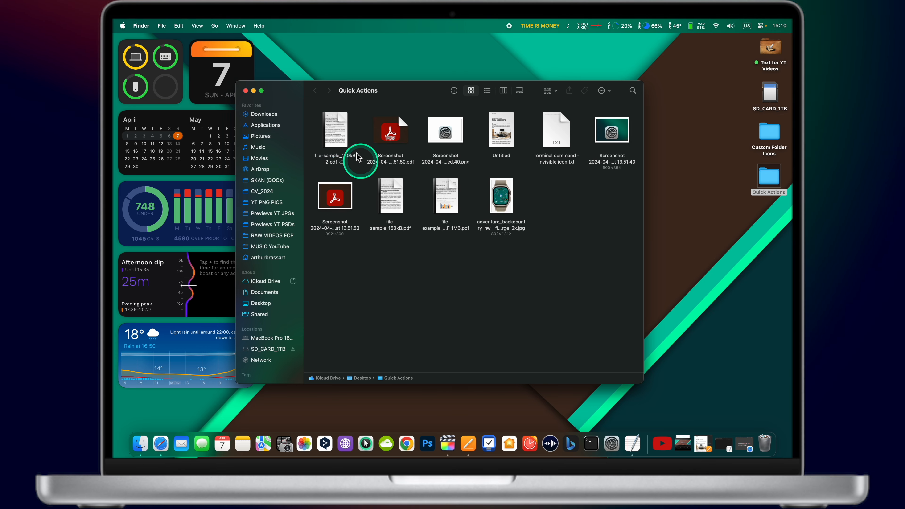
left_click(244, 90)
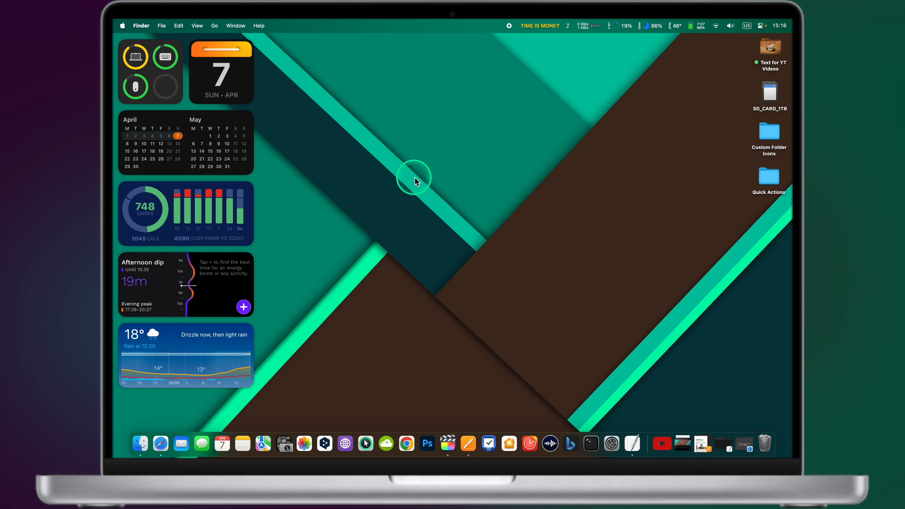
mouse_move(702, 72)
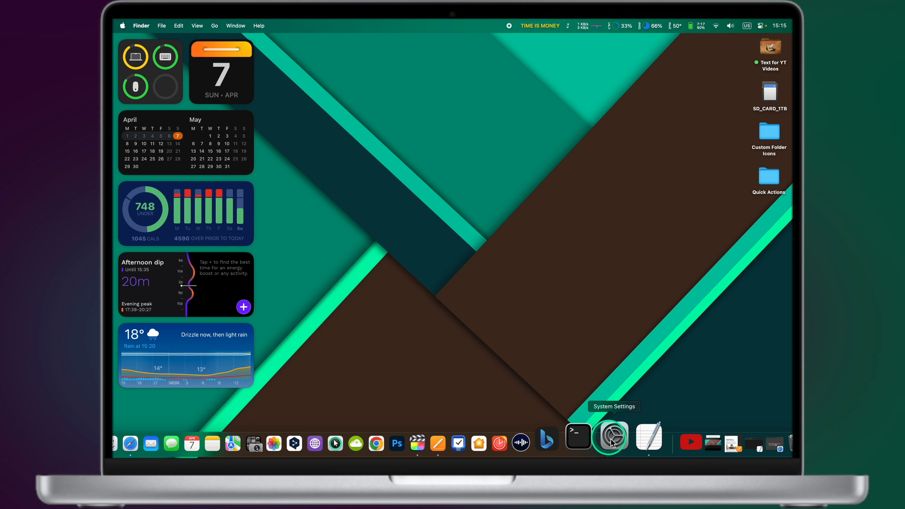
- In System Settings > Desktop & Dock, scroll down and bring up the Hot Corners setup
left_click(611, 443)
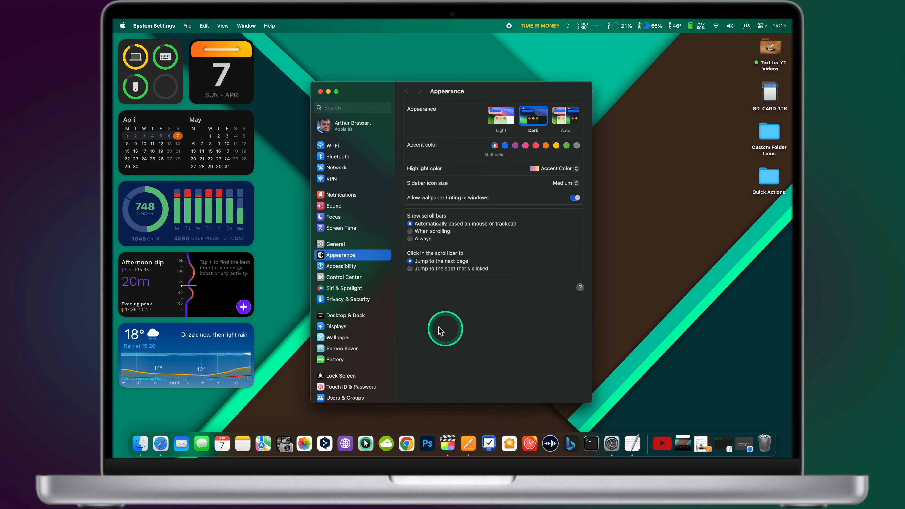
left_click(346, 316)
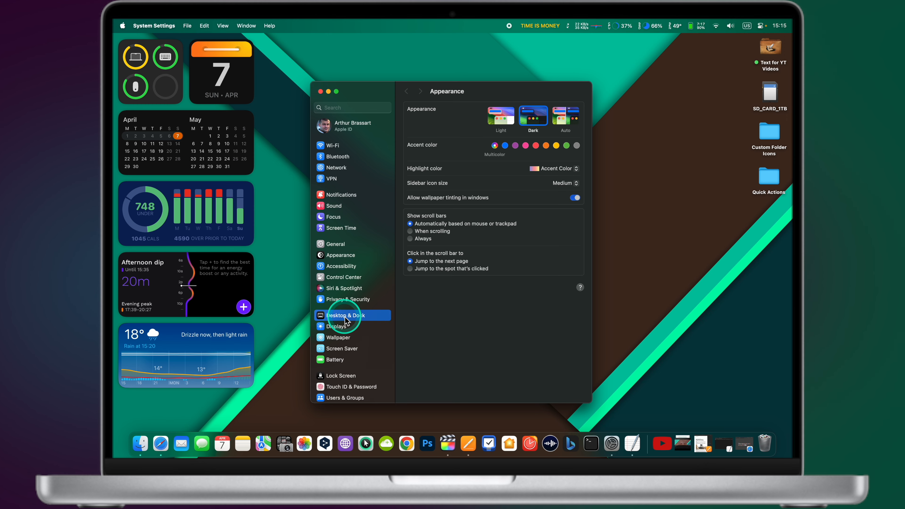
left_click(344, 315)
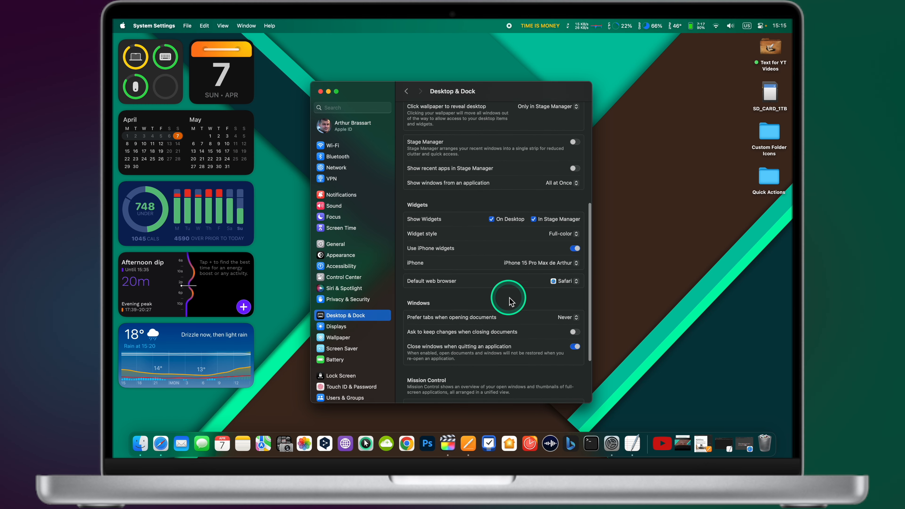
scroll("down", 3)
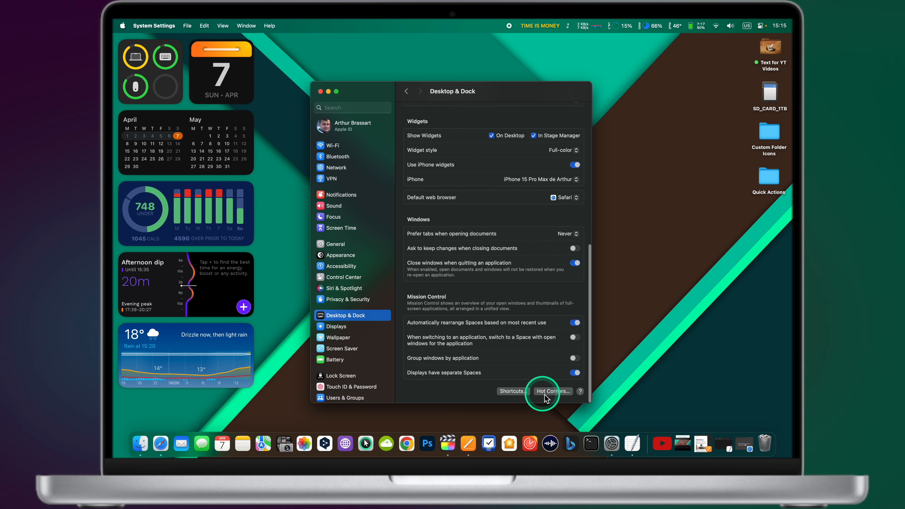
left_click(551, 391)
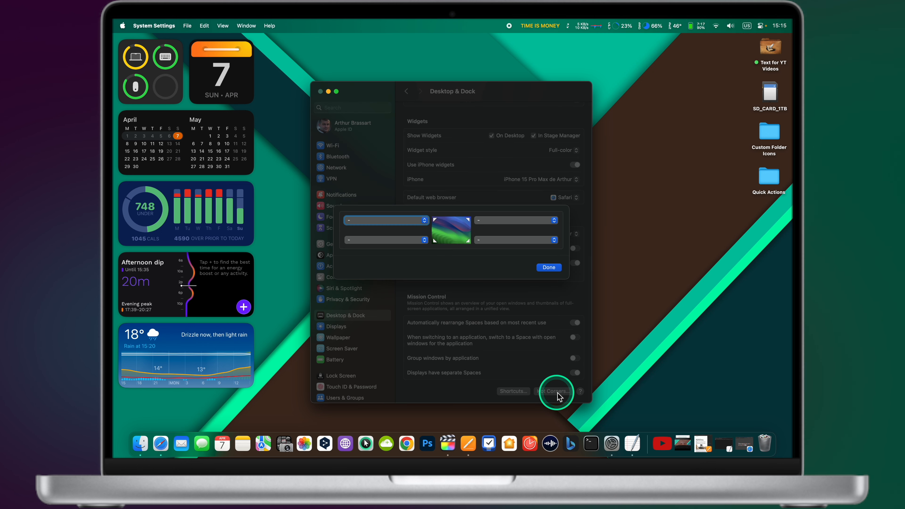
mouse_move(423, 223)
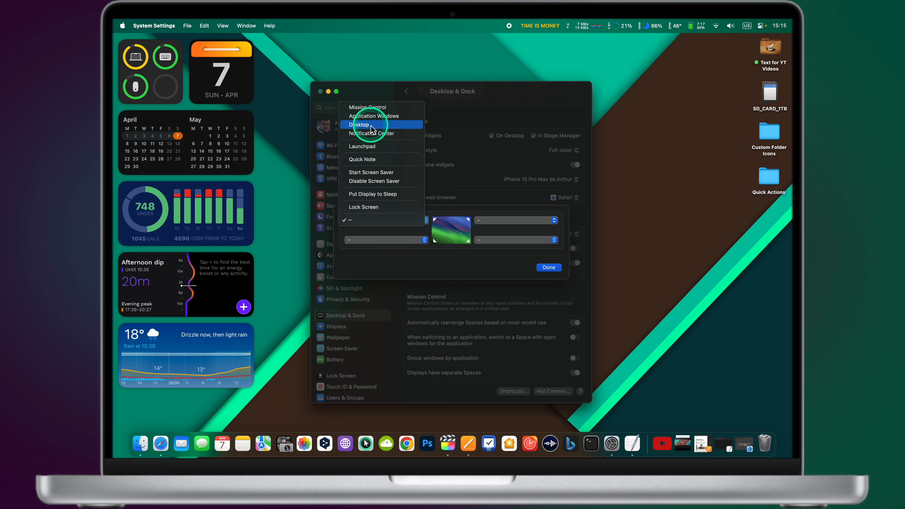
mouse_move(373, 176)
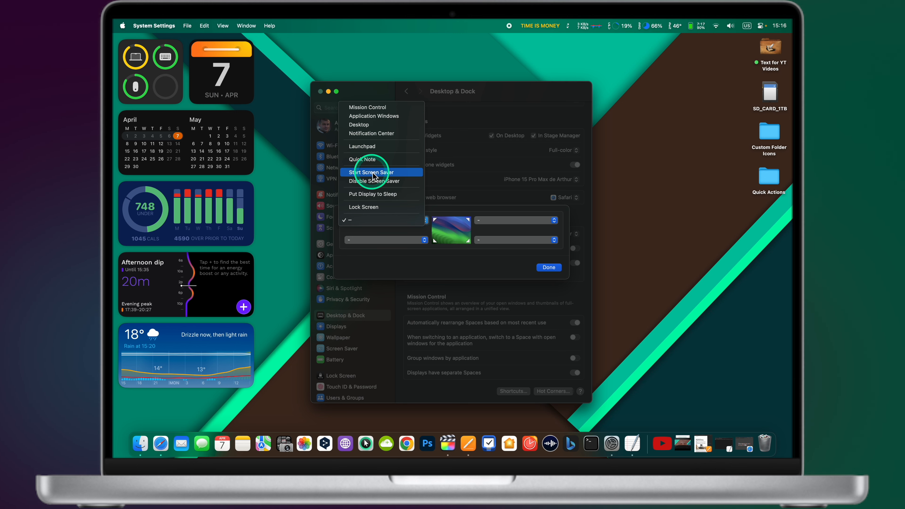
mouse_move(380, 206)
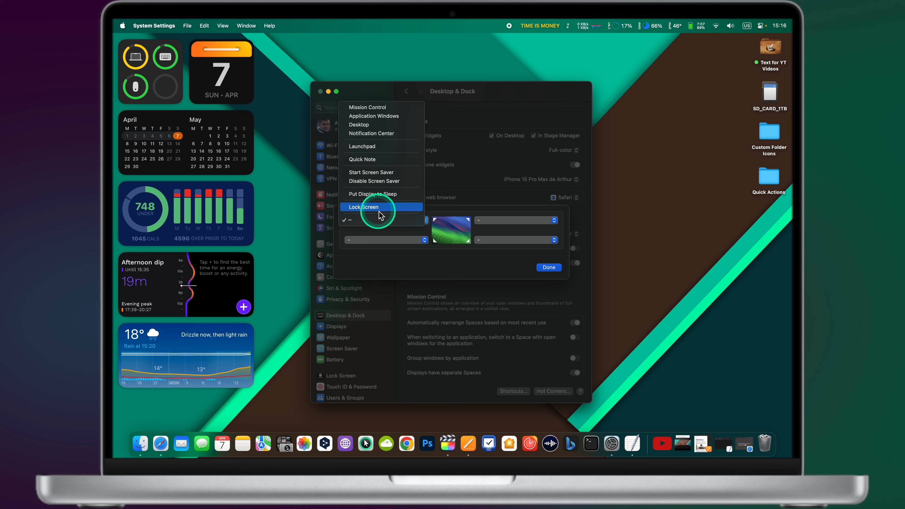
mouse_move(385, 171)
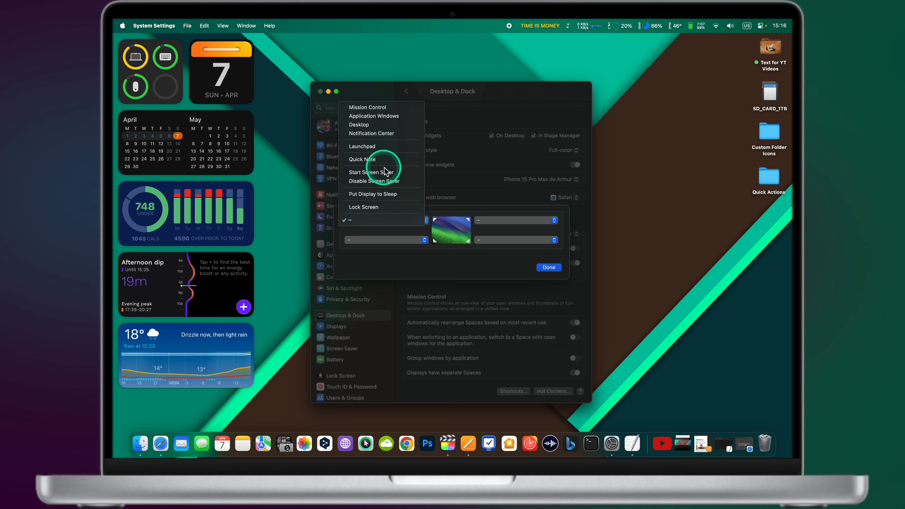
mouse_move(383, 116)
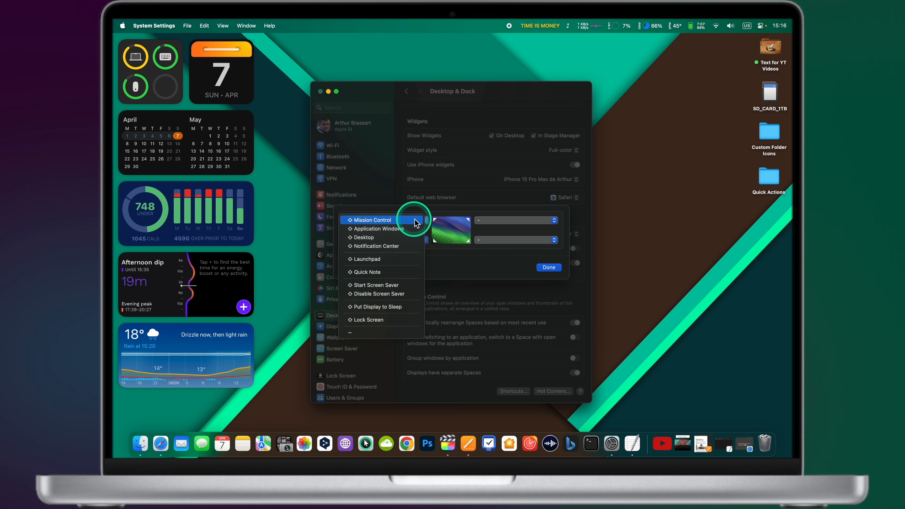
- Assign Mission Control top-left, Notification Center bottom-left, Launchpad top-right, and confirm with Done
left_click(374, 220)
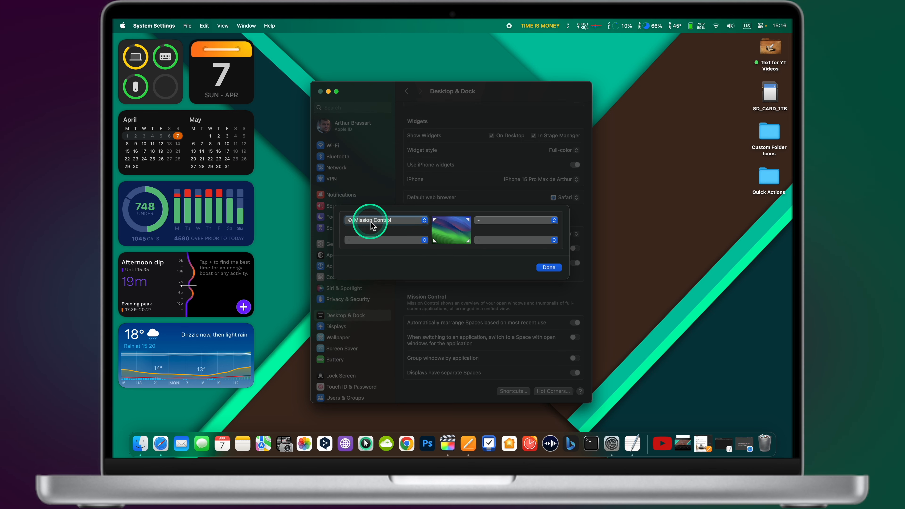
left_click(387, 220)
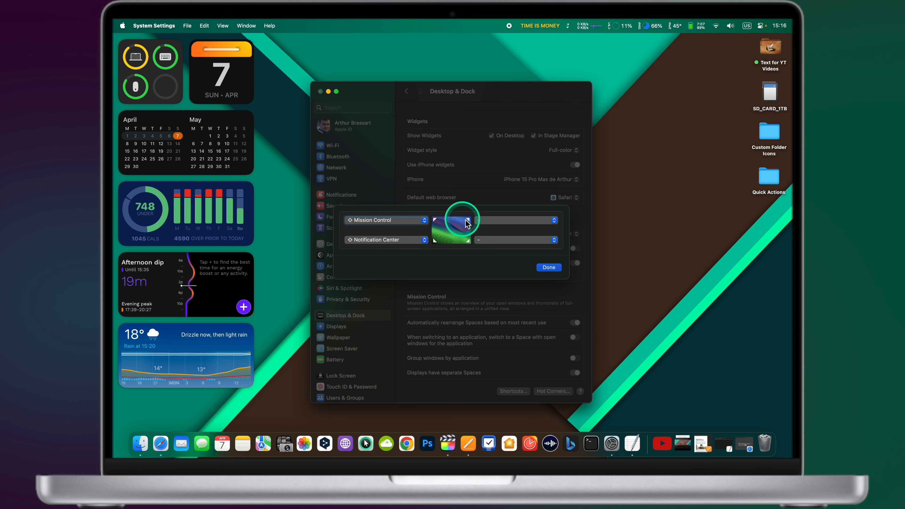
left_click(515, 220)
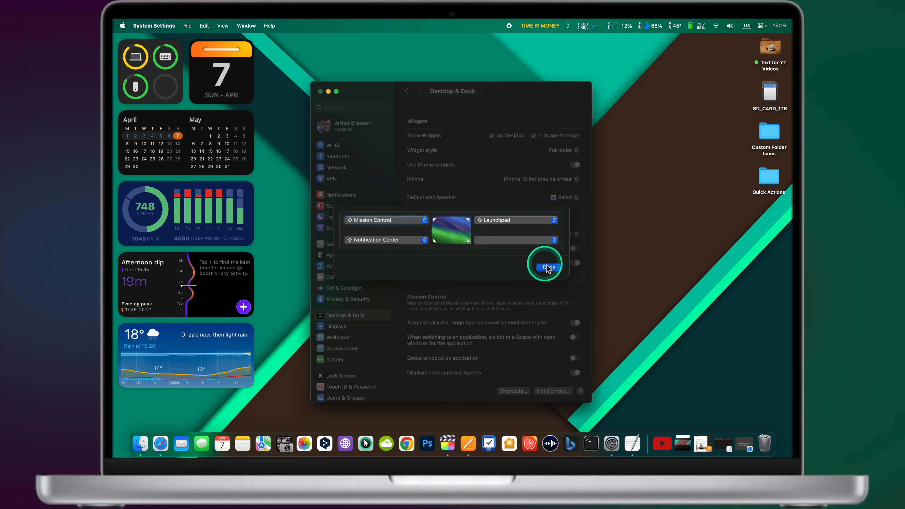
left_click(544, 268)
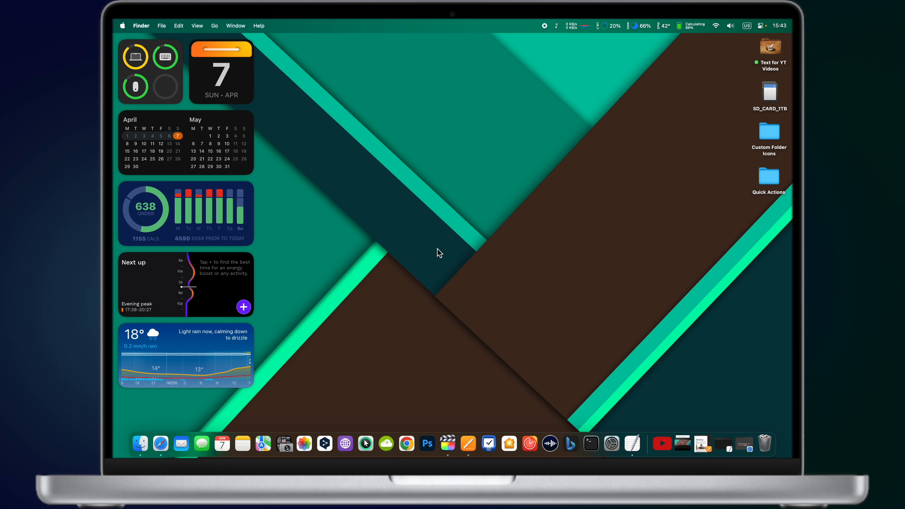
- Bring up Spotlight with Cmd+Space and enter 2+44/2 to get the calculator result 24
key("cmd+space")
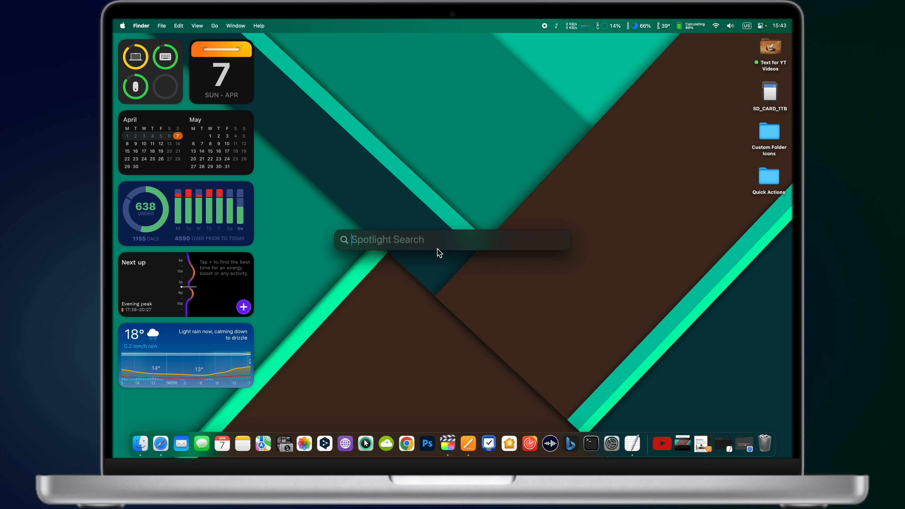
type("2+44")
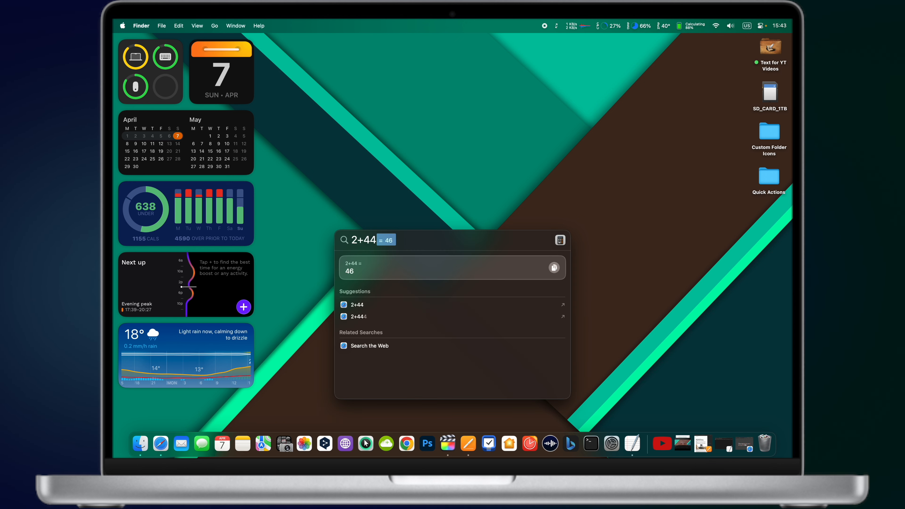
type(".")
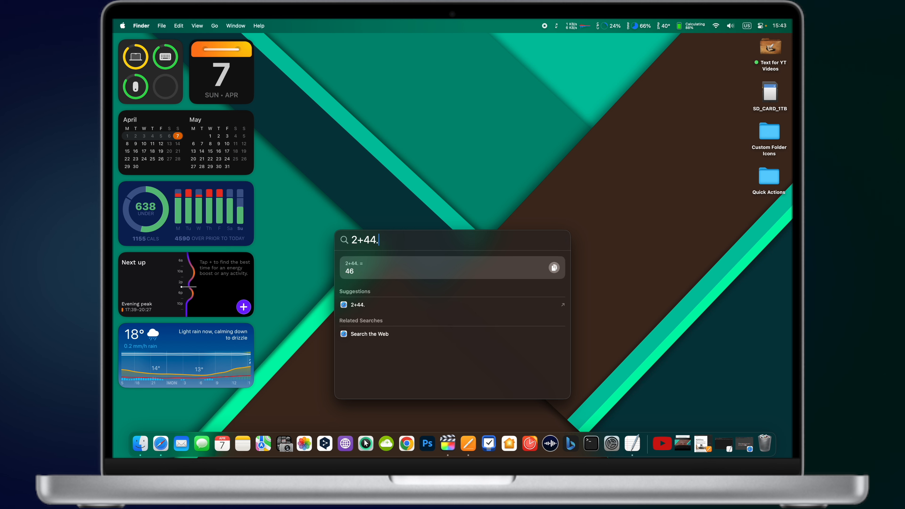
type("/")
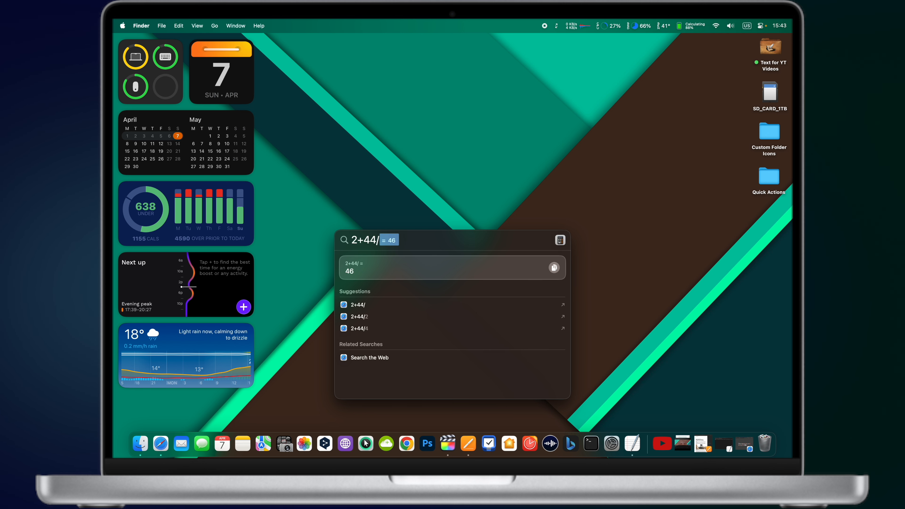
type("2")
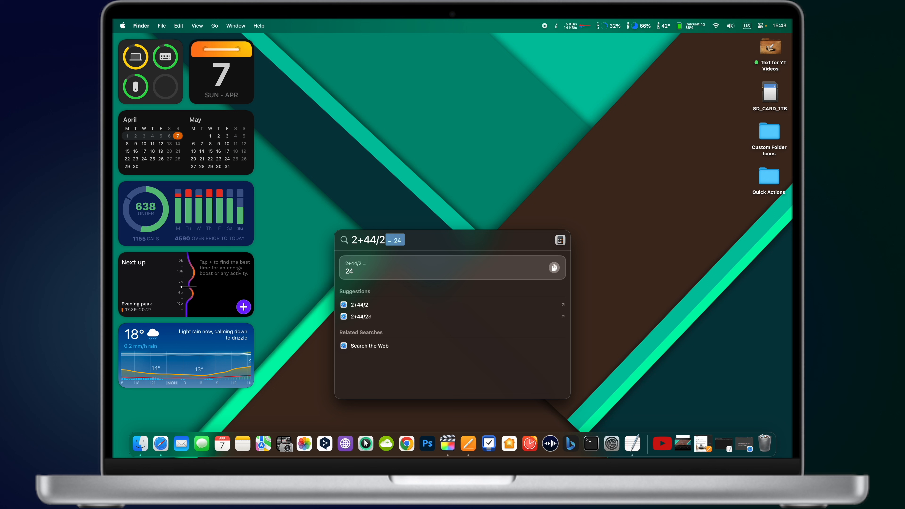
type("/2")
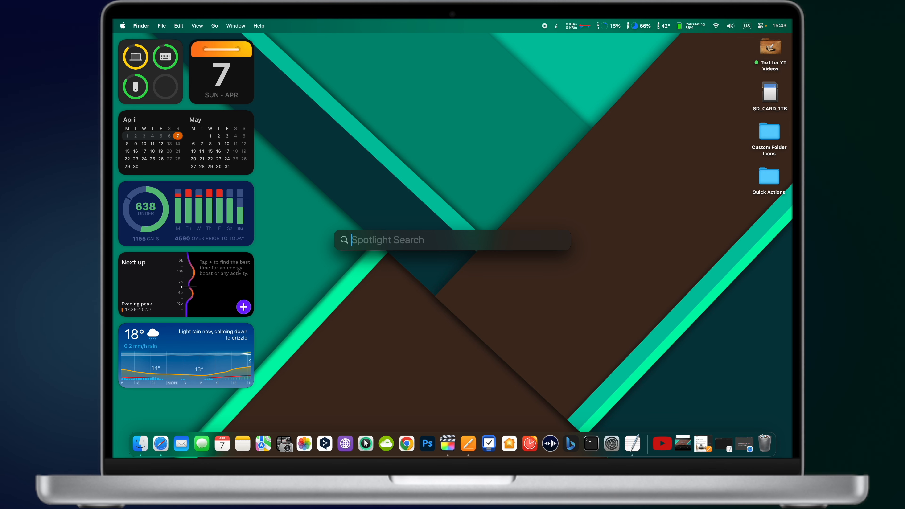
- Query Spotlight with 55USD, 77mi (123,92 km) and AF14 for the Air France flight status
type("55US")
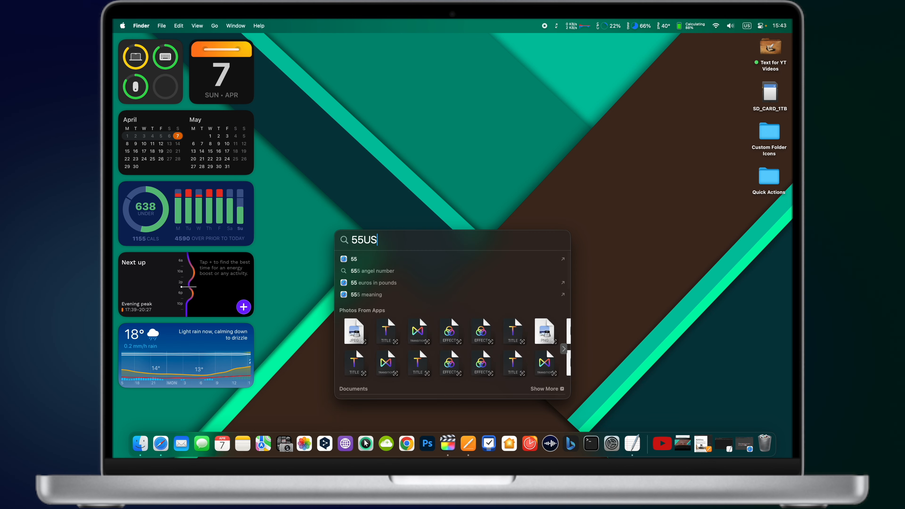
type("D")
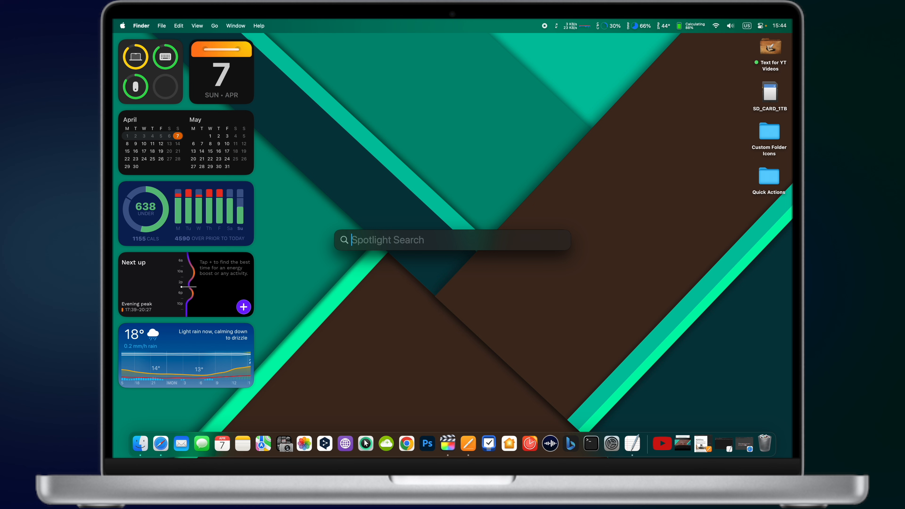
type("77mi")
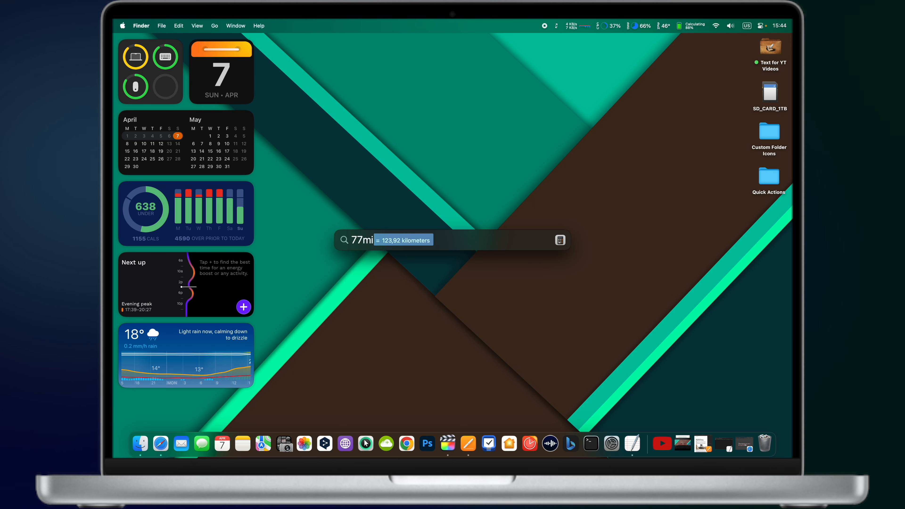
key("backspace")
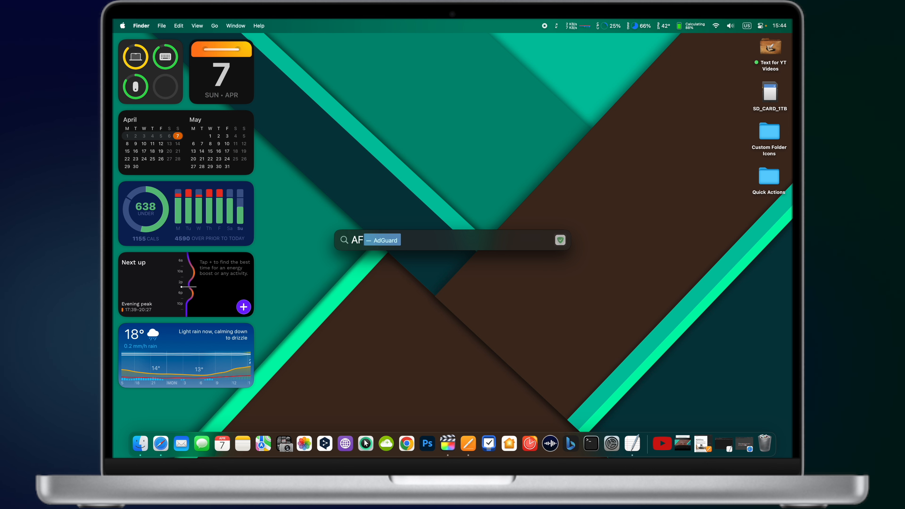
type("14")
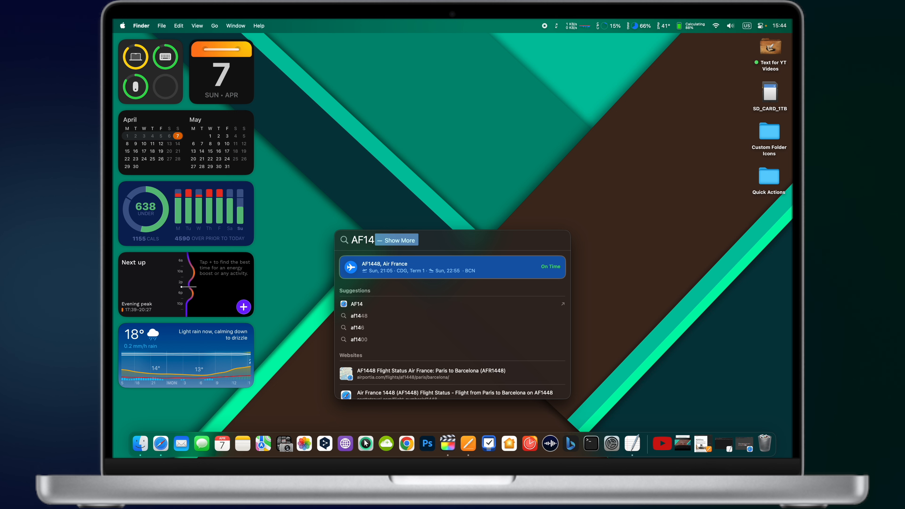
- Search 'Weather in new york' and a word lookup in Spotlight, then dismiss it back to the desktop
type("Weather")
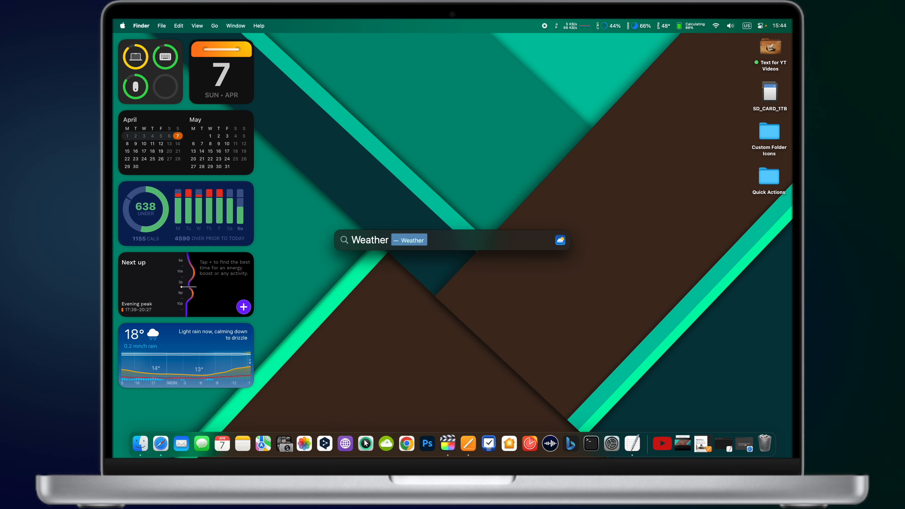
type("in new york")
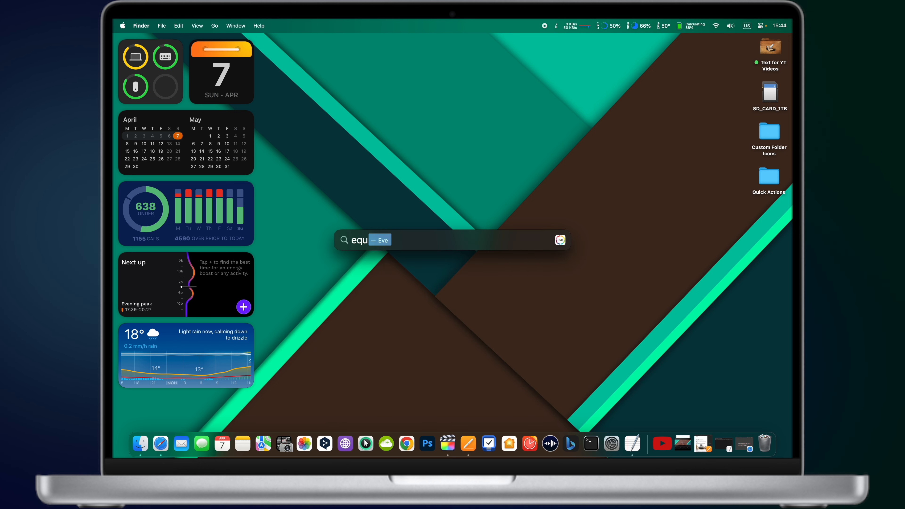
key("Escape")
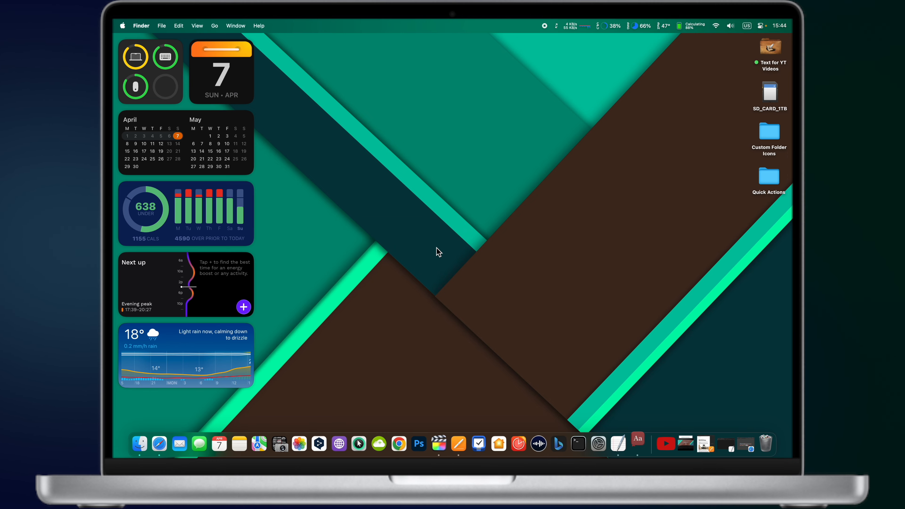
left_click(637, 443)
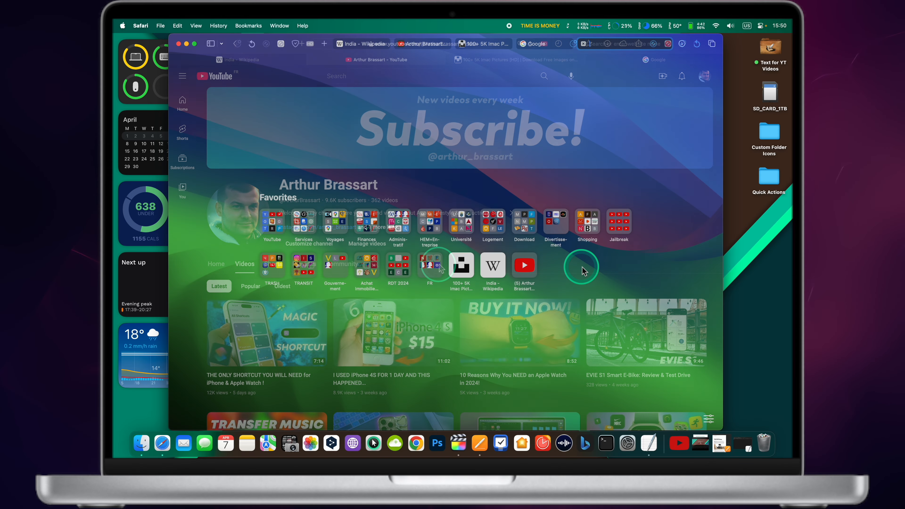
- Set Safari's tab layout to Compact in Settings and switch to the 5k imac photos tab
left_click(391, 43)
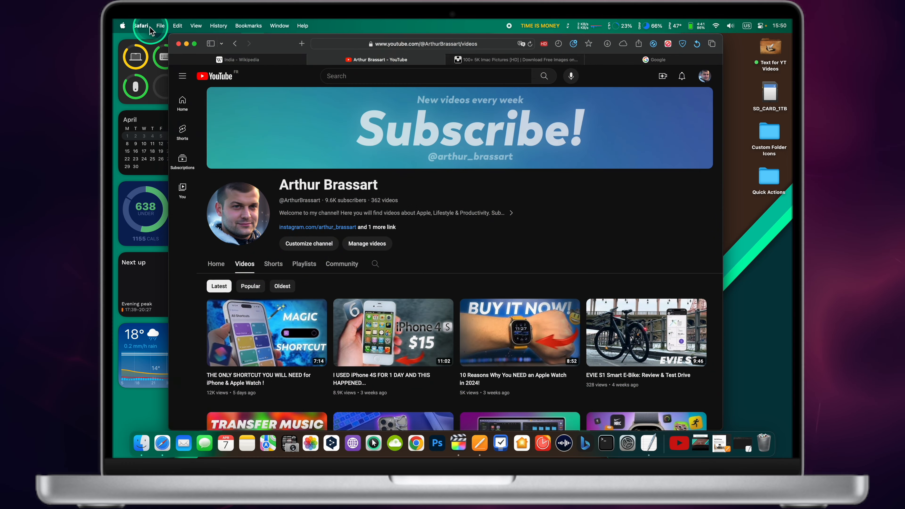
left_click(141, 25)
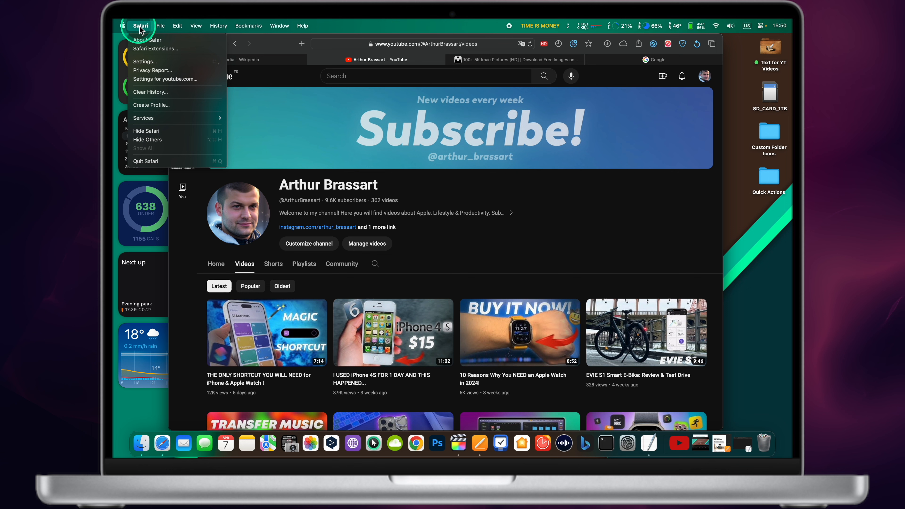
mouse_move(144, 62)
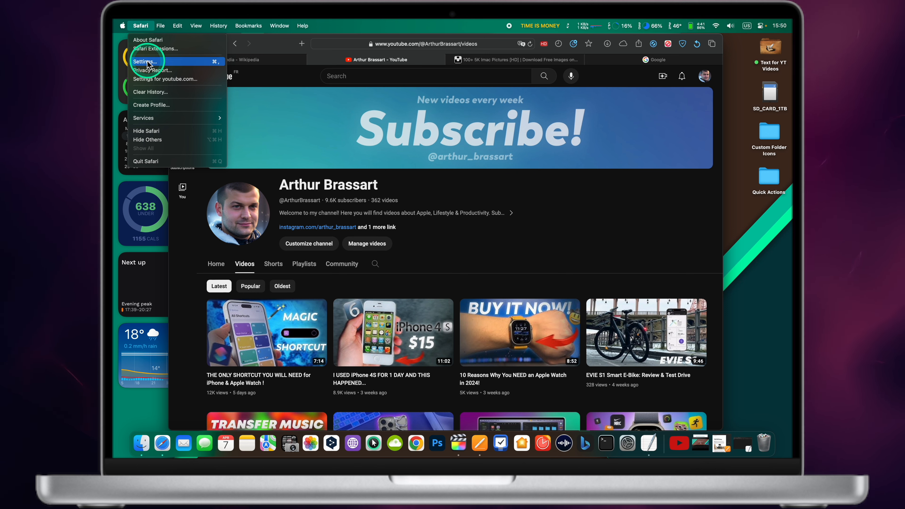
left_click(144, 61)
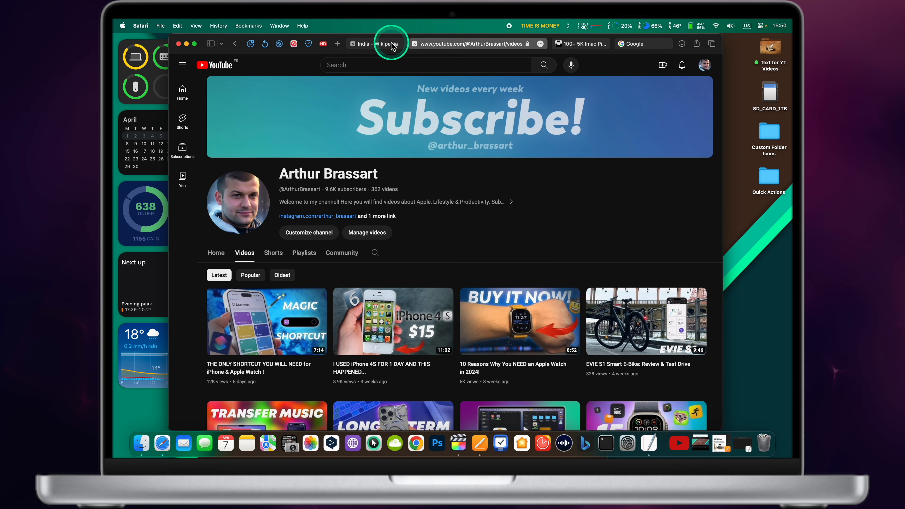
left_click(375, 44)
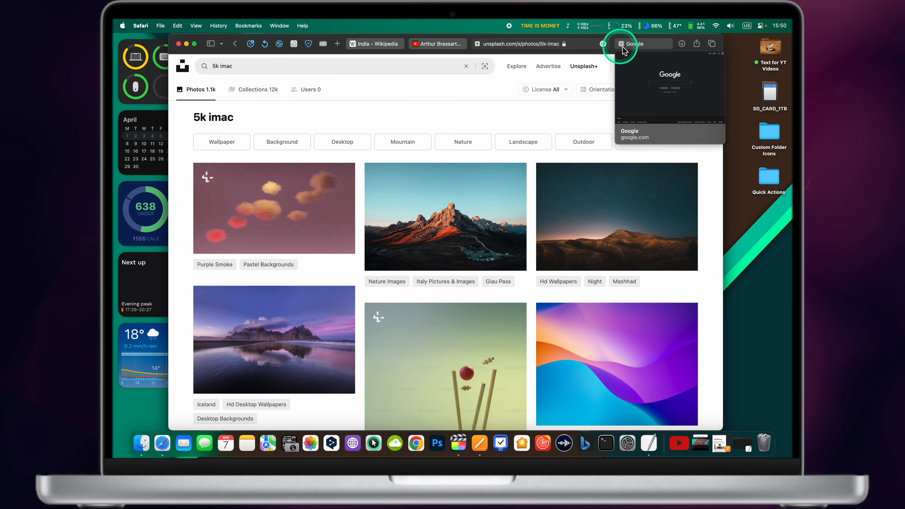
- From a new start page, customise Background Image and pick Sonoma.heic from Desktop Pictures
left_click(635, 44)
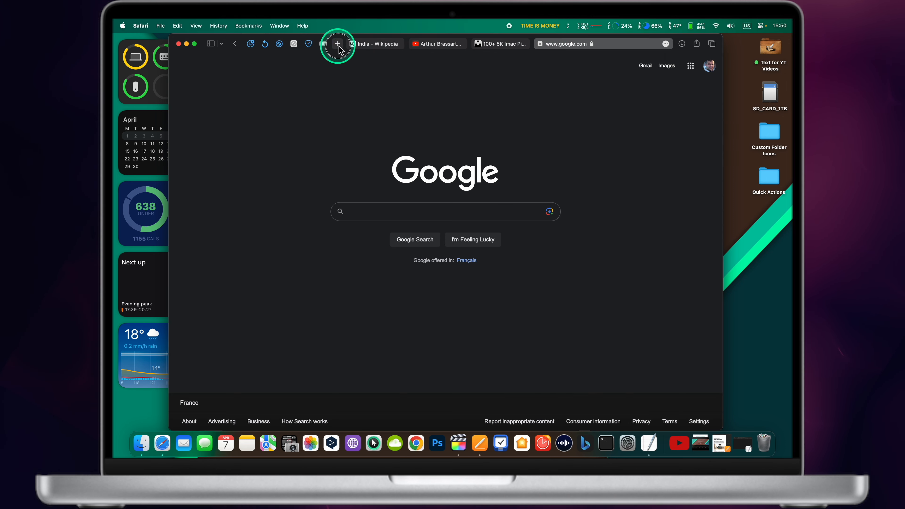
left_click(338, 44)
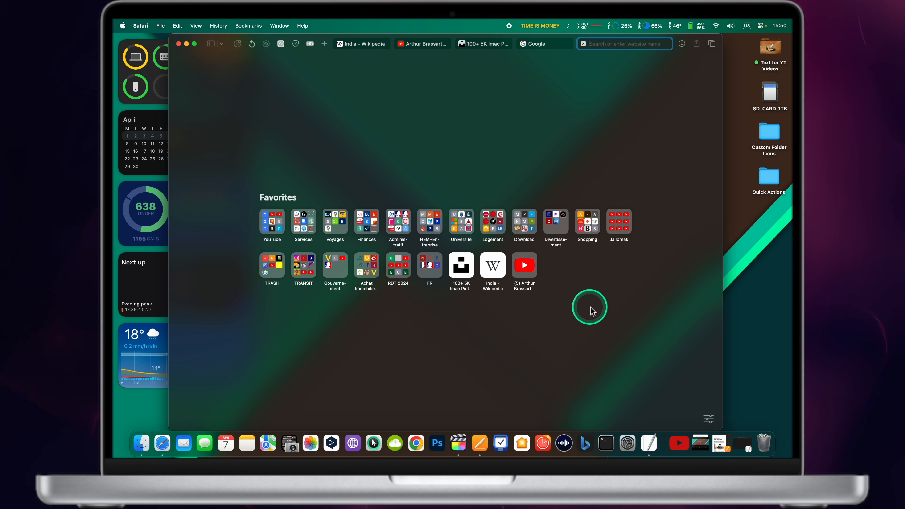
mouse_move(711, 424)
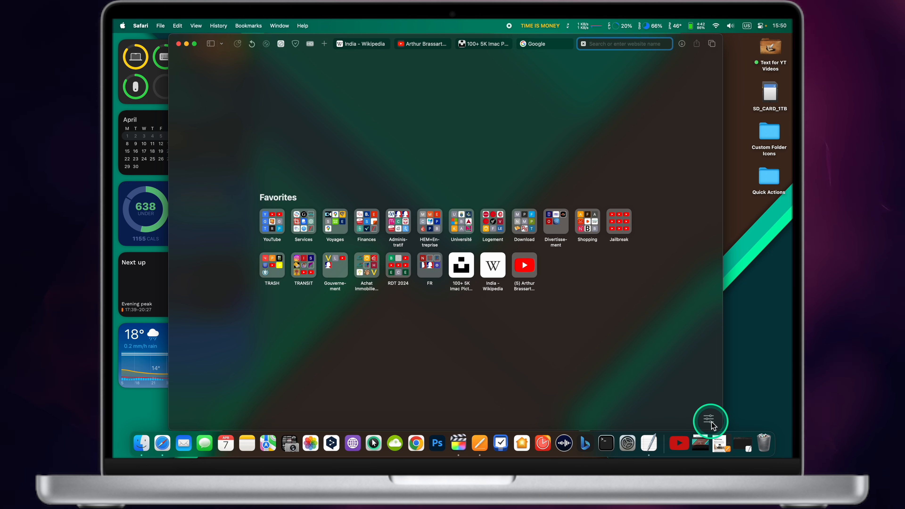
left_click(709, 420)
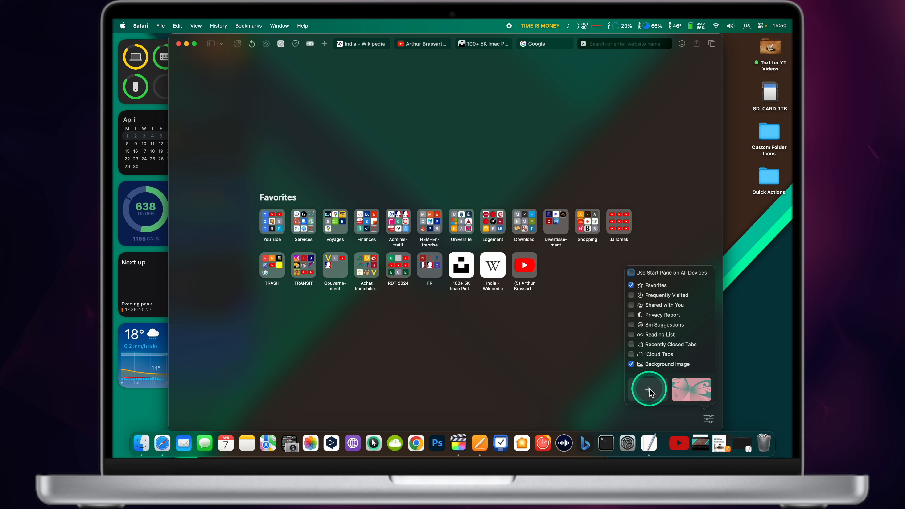
left_click(648, 388)
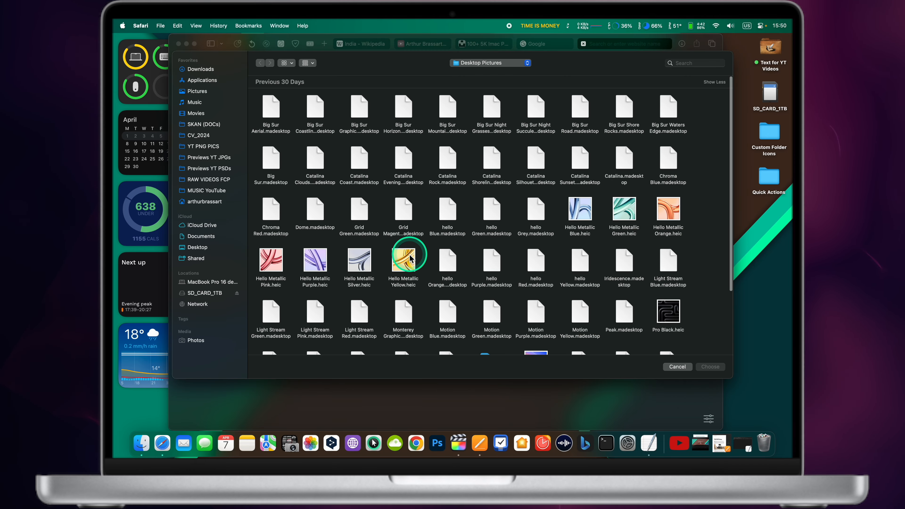
scroll("down", 3)
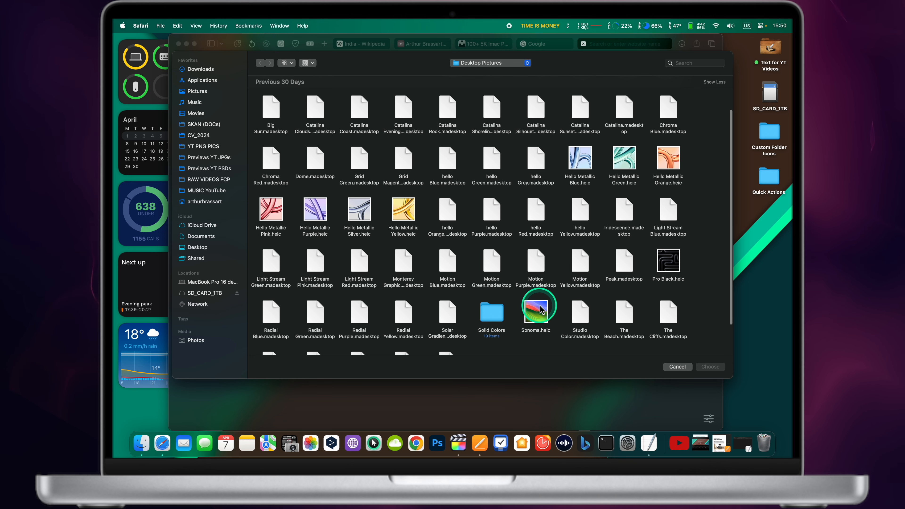
left_click(676, 367)
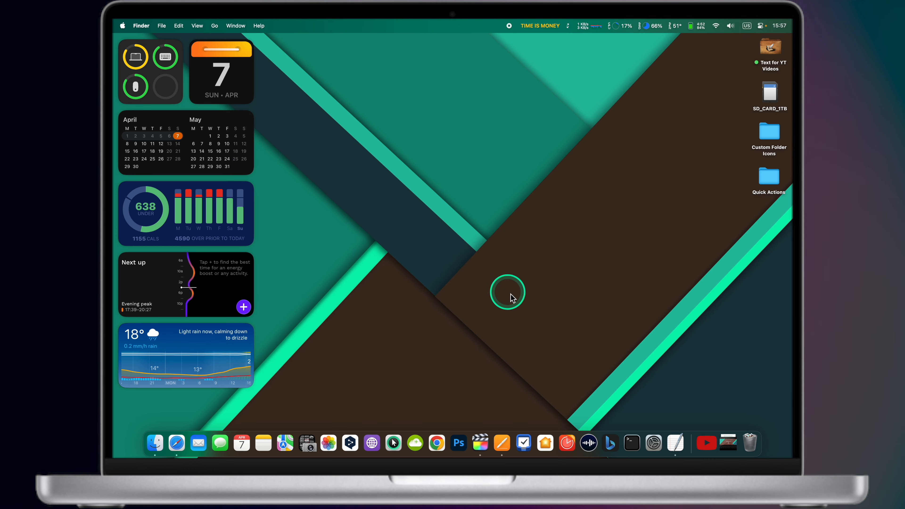
- Run the defaults write spacer-tile command in Terminal to add a blank Dock spacer, then close the window
left_click(631, 443)
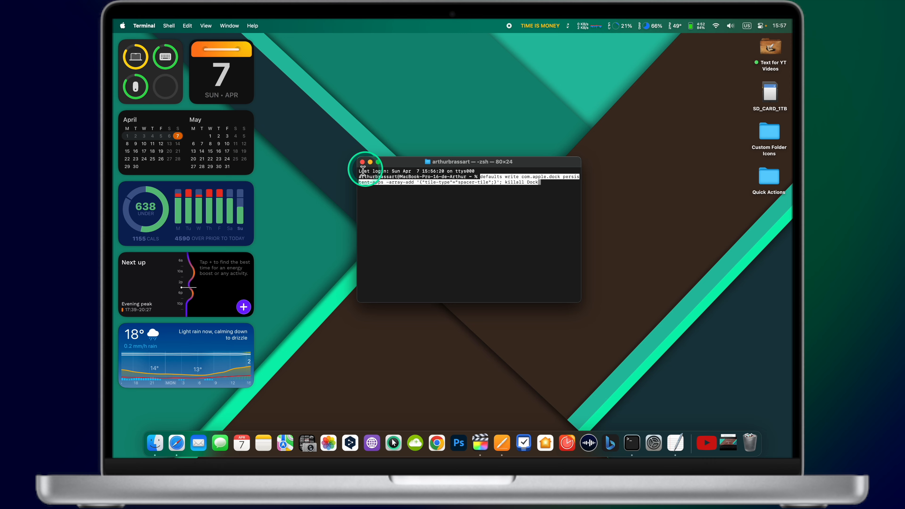
mouse_move(386, 205)
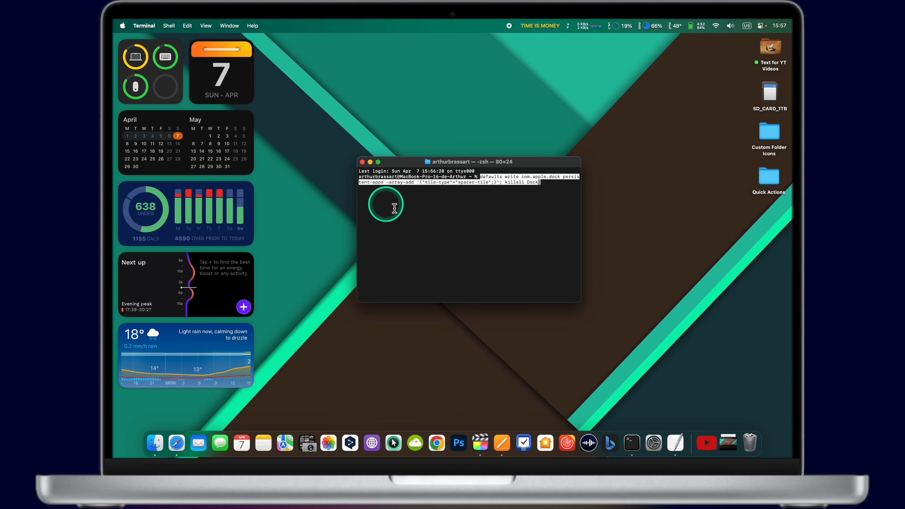
mouse_move(574, 205)
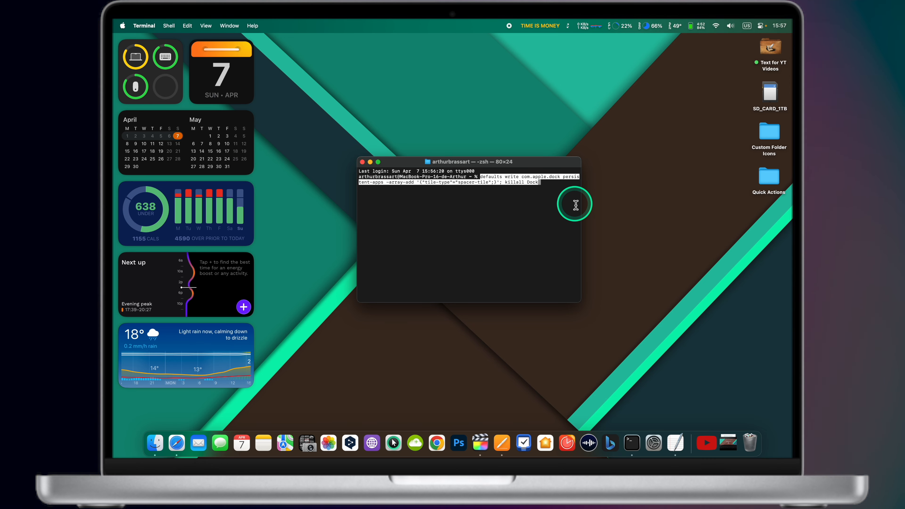
key("Return")
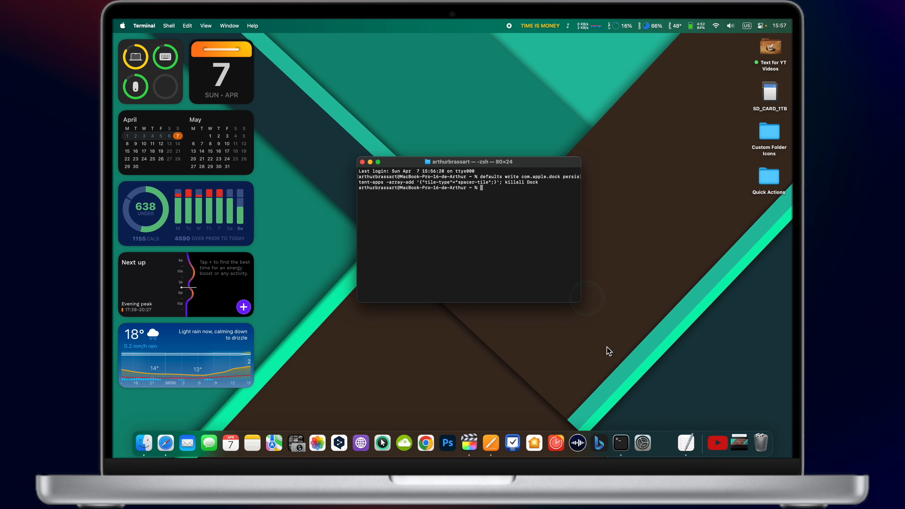
mouse_move(600, 451)
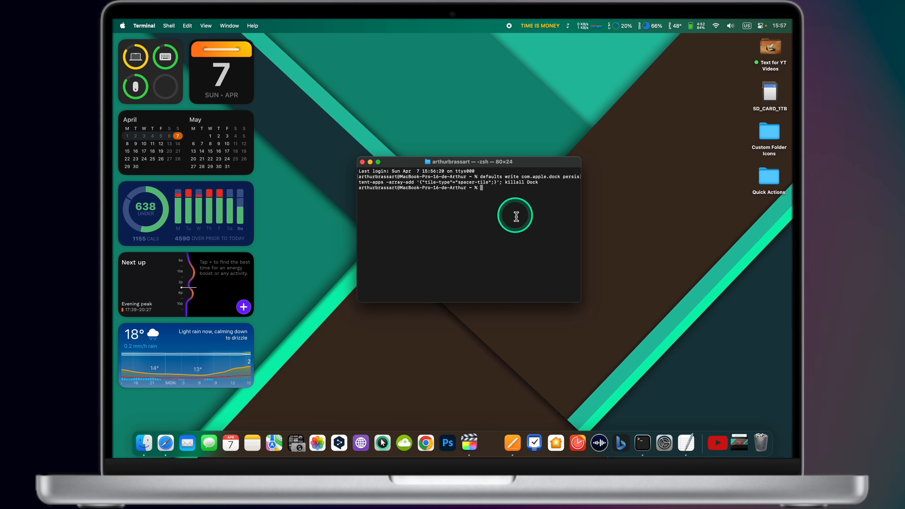
left_click(363, 162)
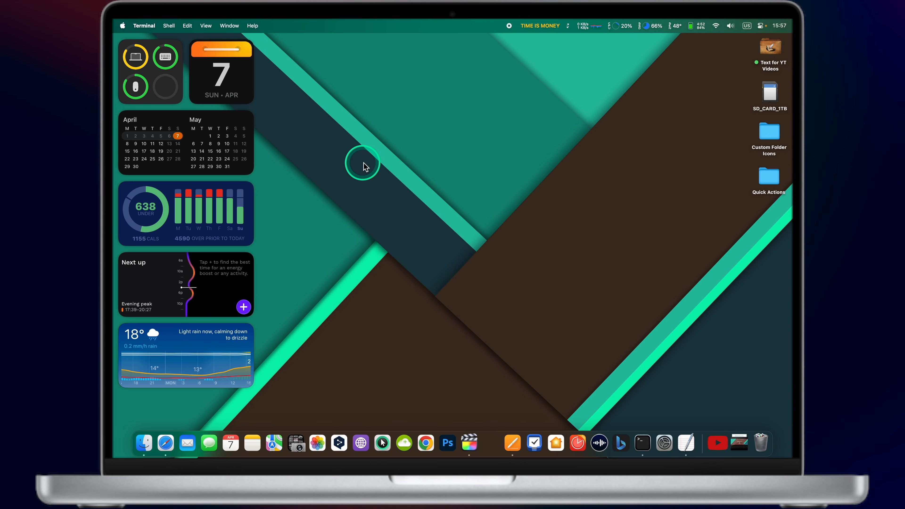
- Quit Terminal from its Dock menu and remove the blank spacer from the Dock
right_click(645, 442)
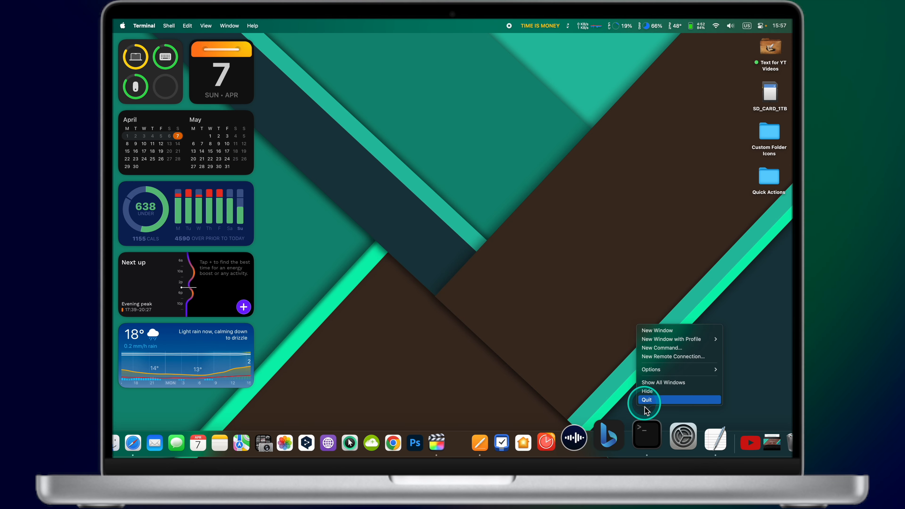
left_click(656, 329)
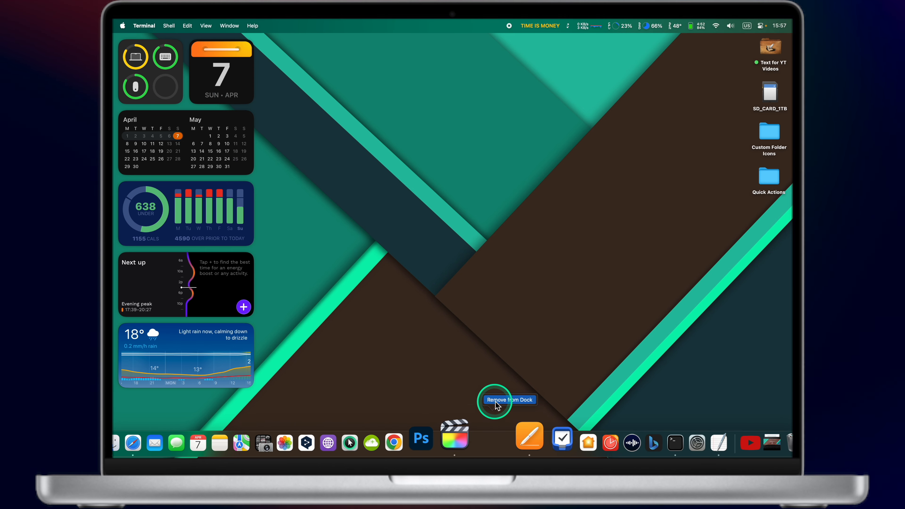
left_click(509, 399)
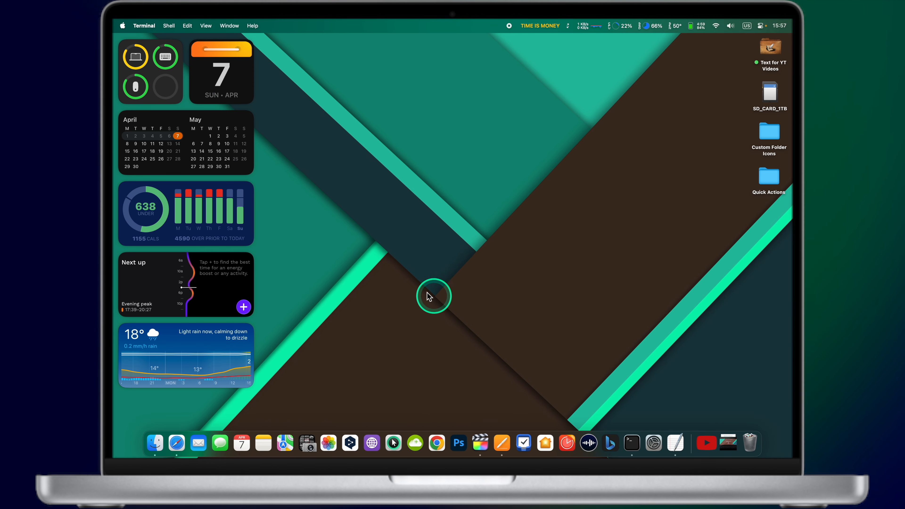
mouse_move(372, 309)
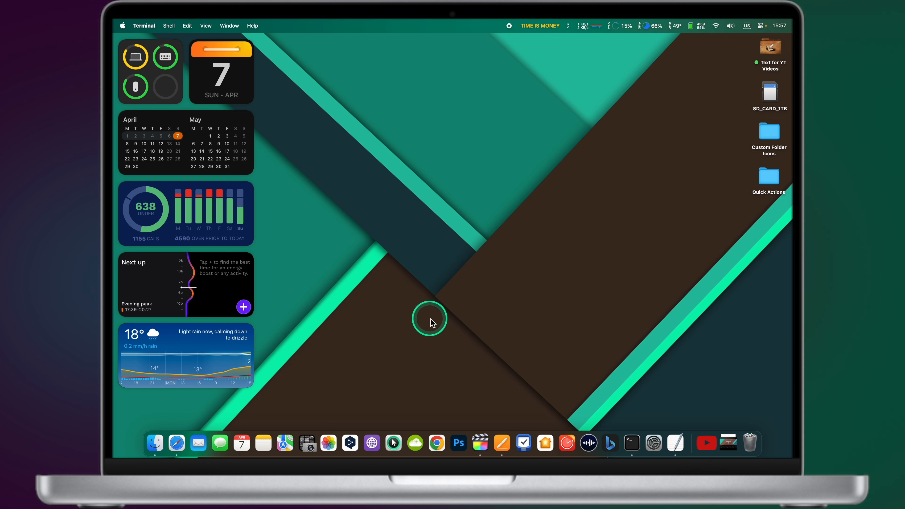
key("cmd+alt+d")
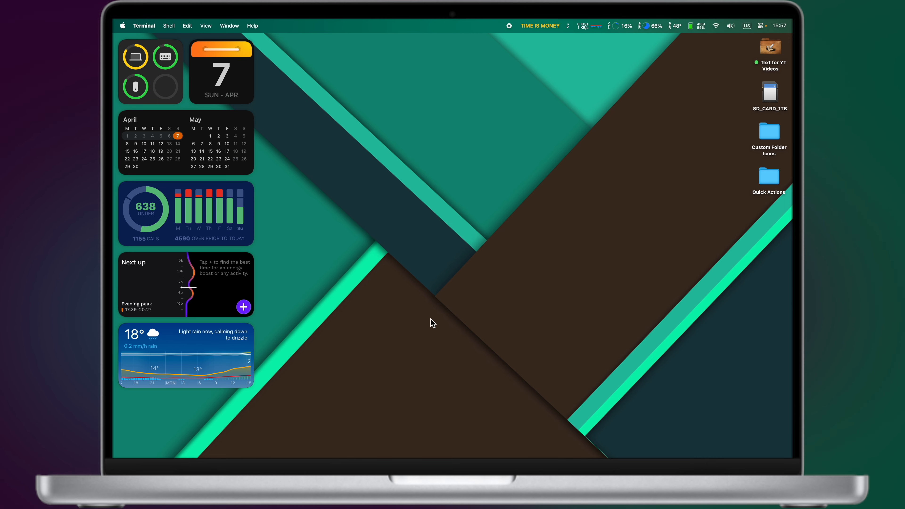
key("cmd+alt+d")
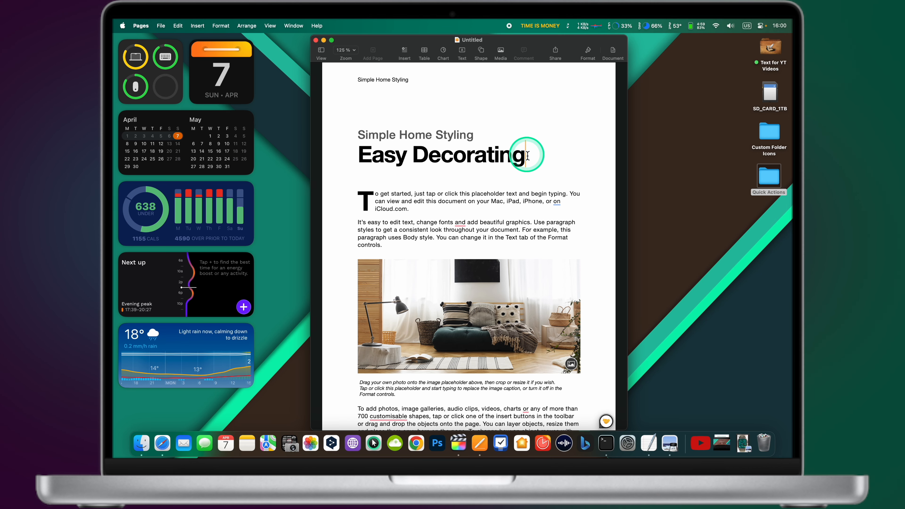
mouse_move(496, 157)
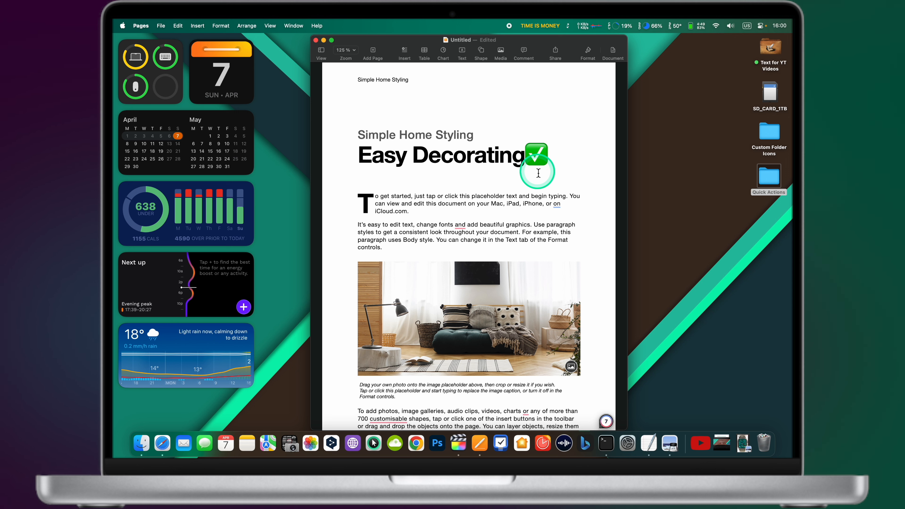
- Insert the ✅ emoji, expand to the Character Viewer and browse Currency Symbols
left_click(536, 167)
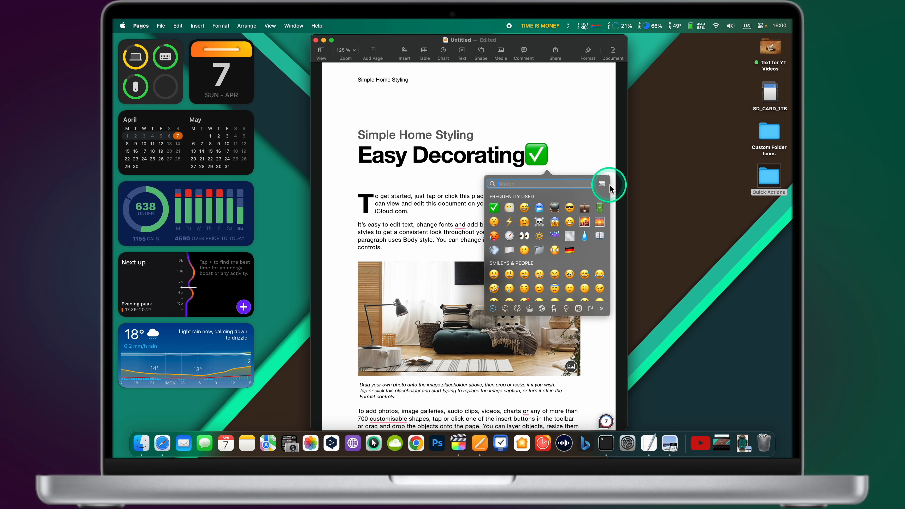
left_click(602, 183)
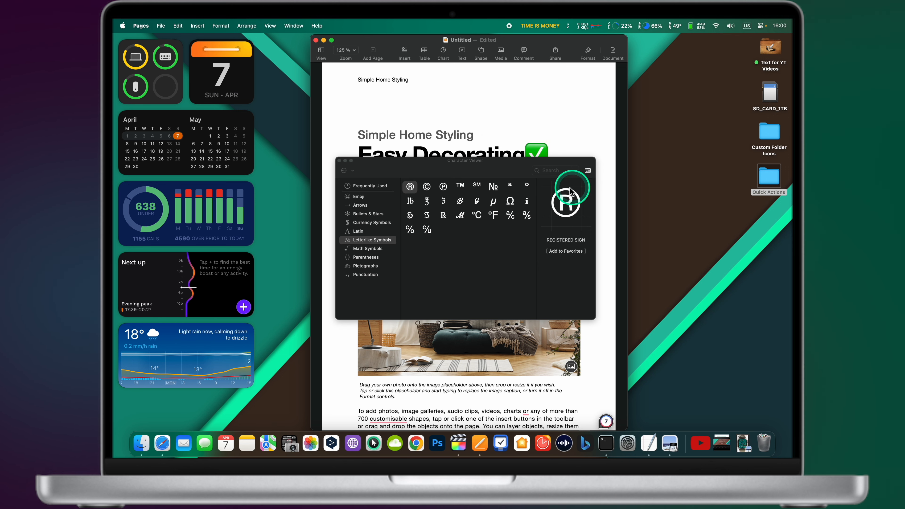
left_click(372, 223)
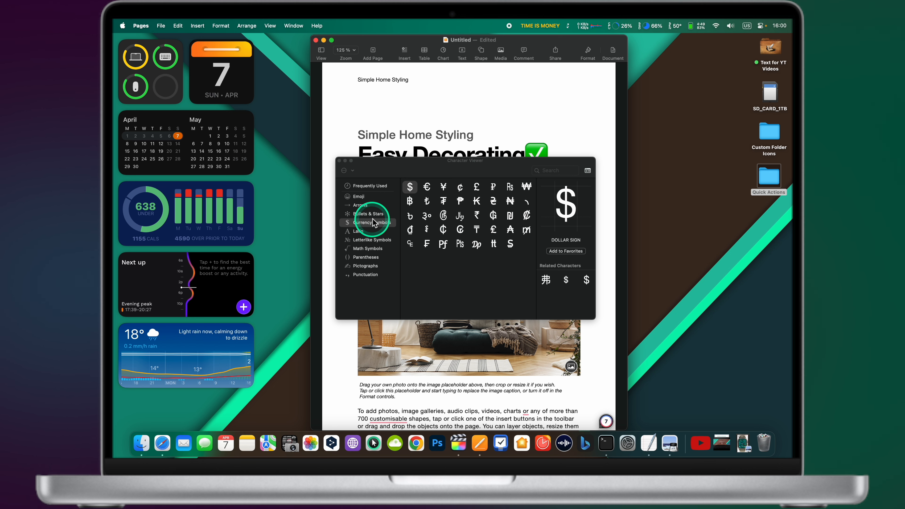
left_click(368, 214)
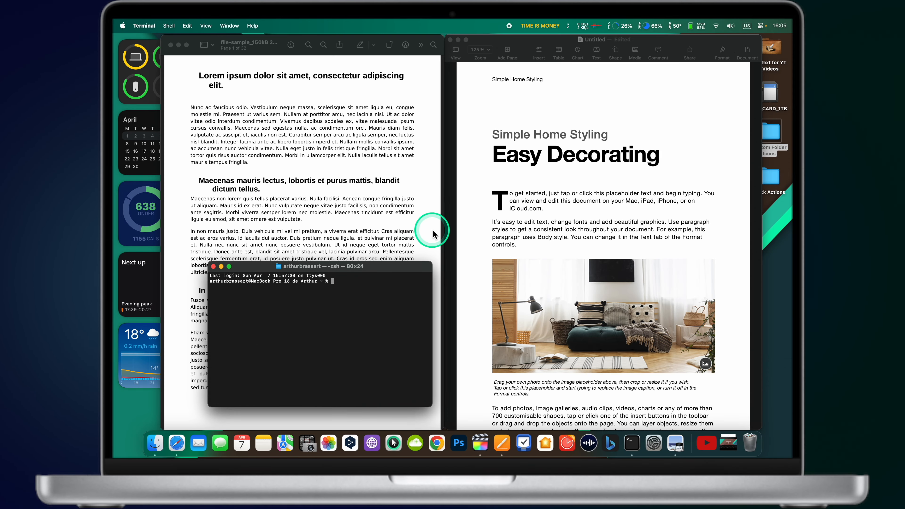
mouse_move(362, 214)
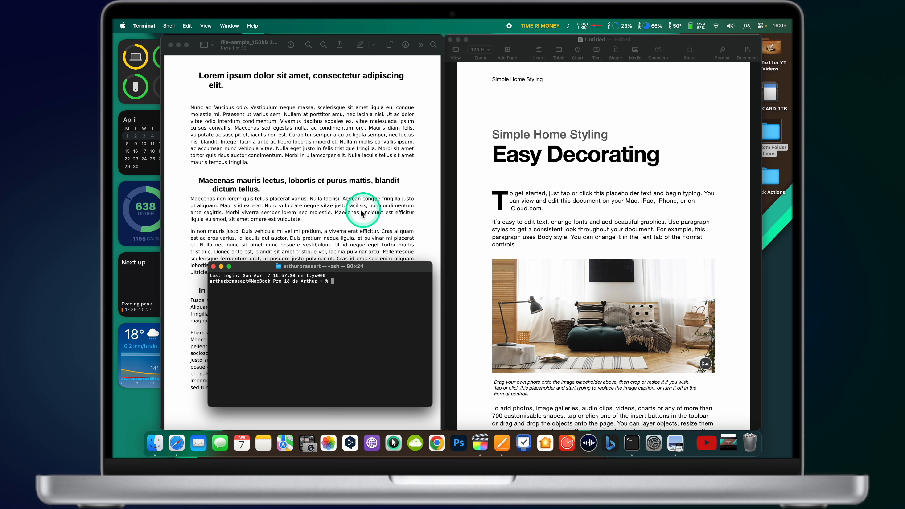
mouse_move(536, 274)
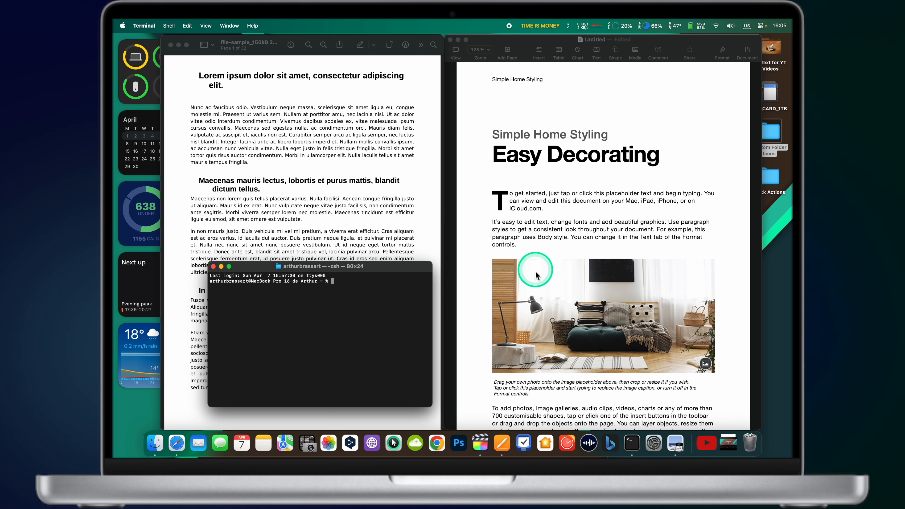
mouse_move(529, 215)
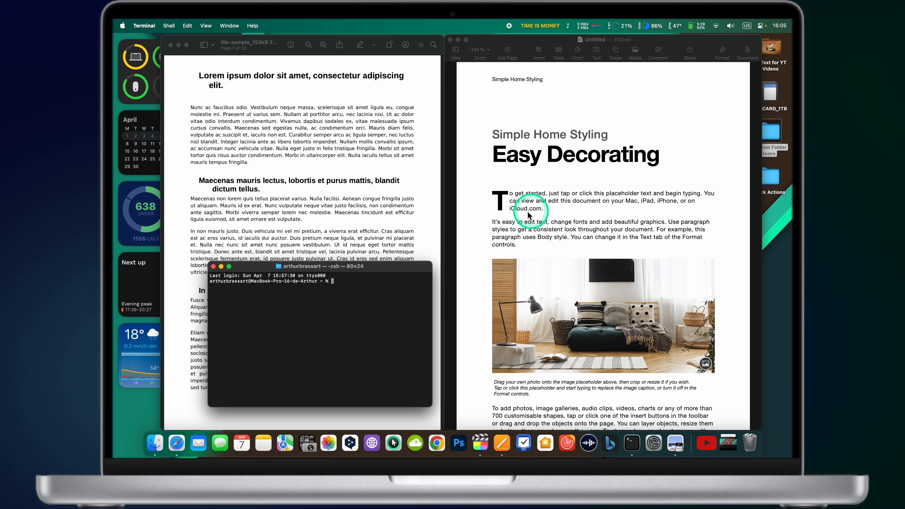
- Force quit Pages from the Force Quit Applications window, then force quit the next app too
scroll("down", 3)
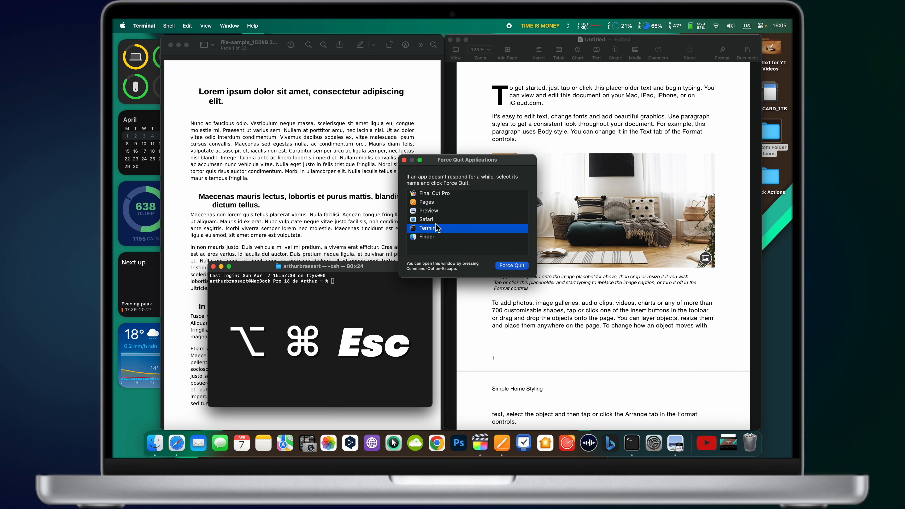
left_click(511, 265)
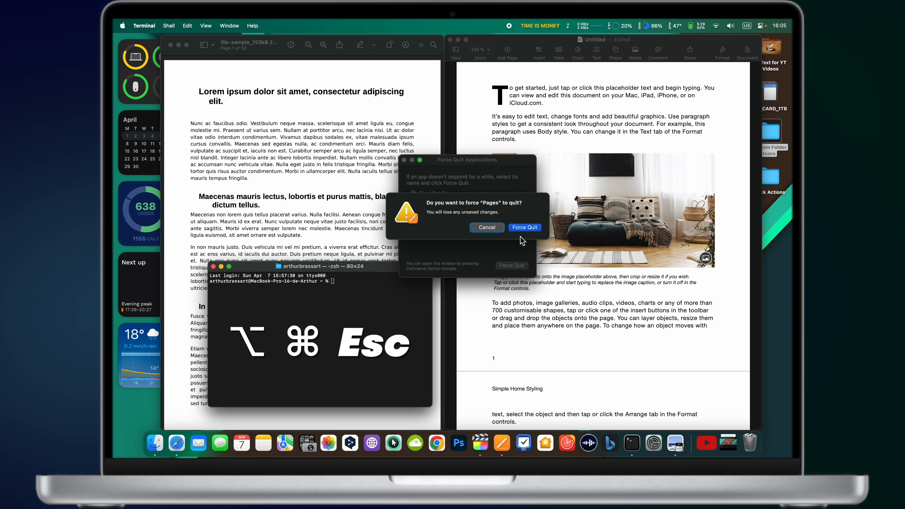
left_click(524, 227)
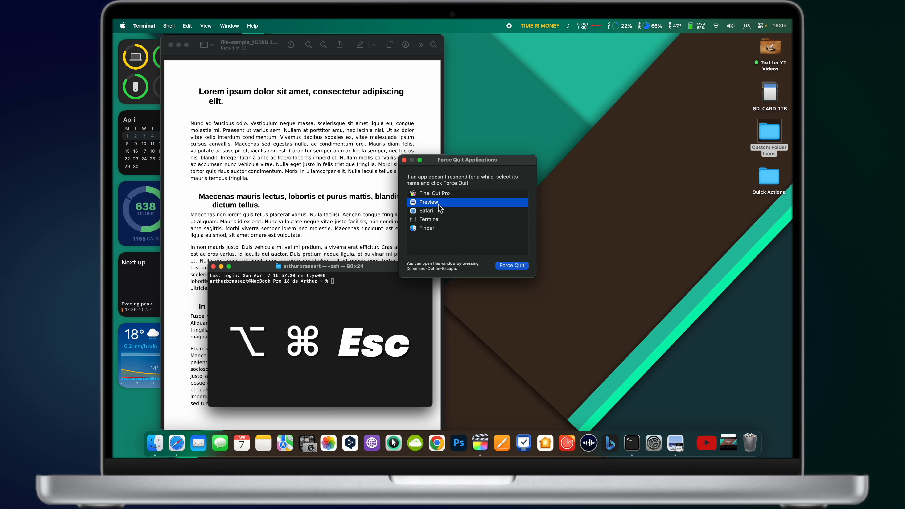
mouse_move(519, 234)
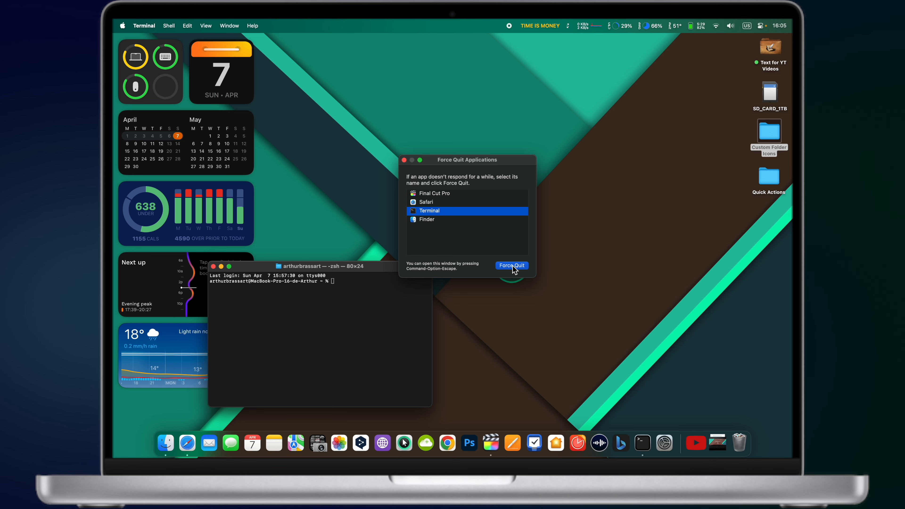
left_click(510, 265)
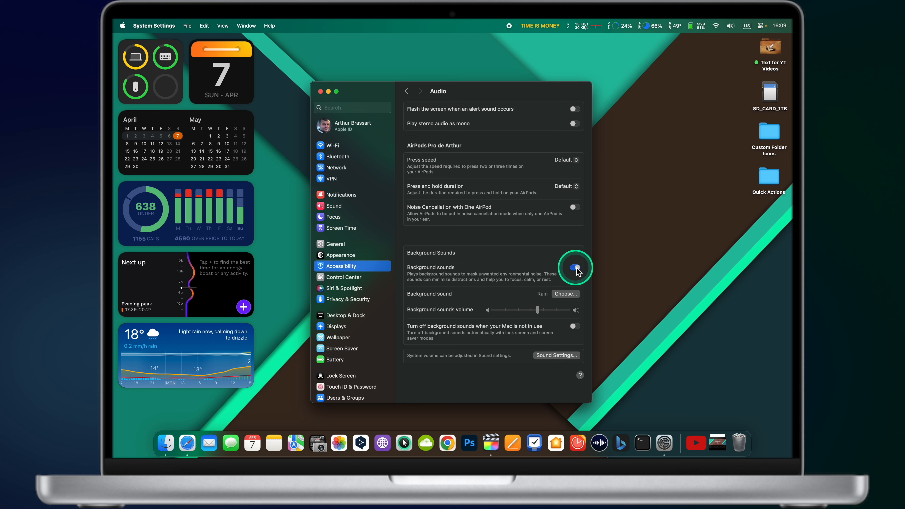
- Toggle background sounds off, then reopen System Settings at Accessibility > Audio
left_click(575, 272)
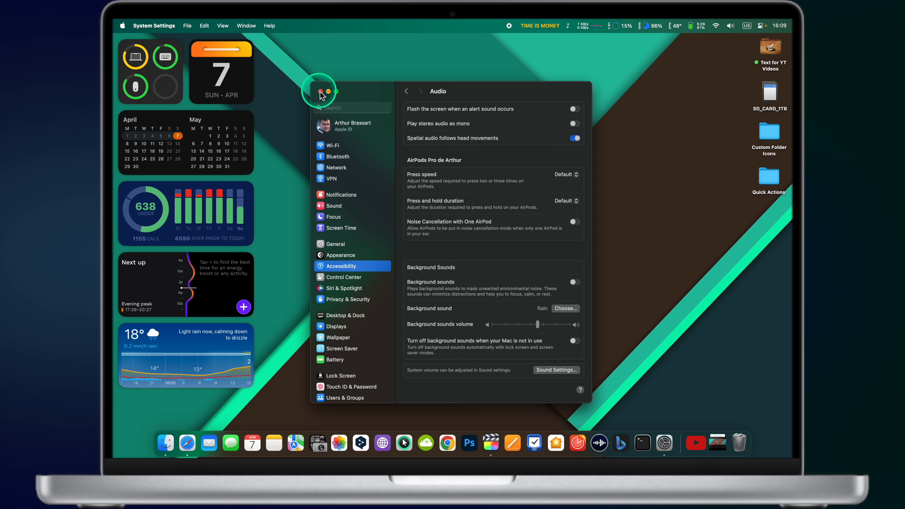
left_click(320, 90)
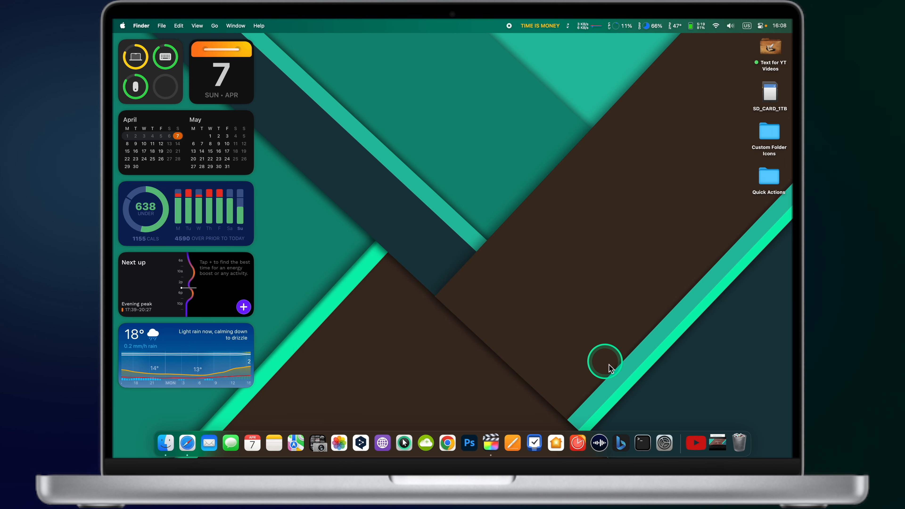
left_click(665, 443)
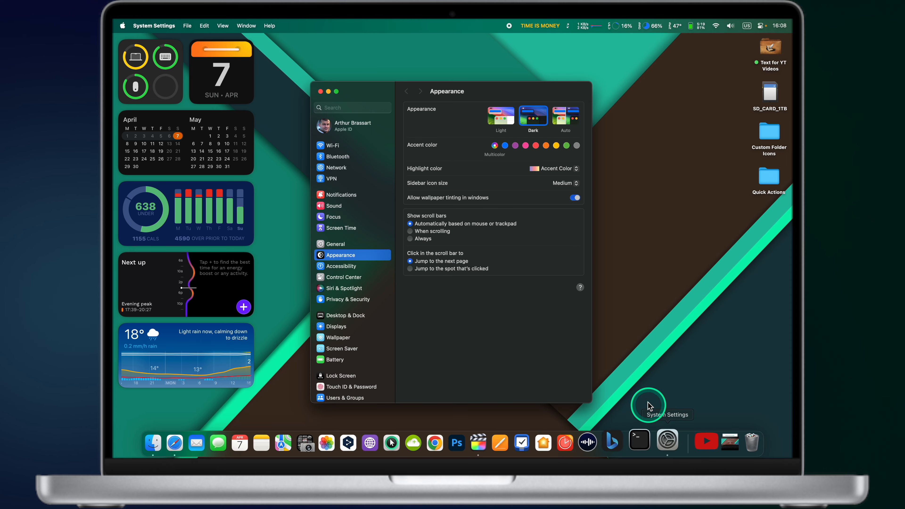
left_click(341, 266)
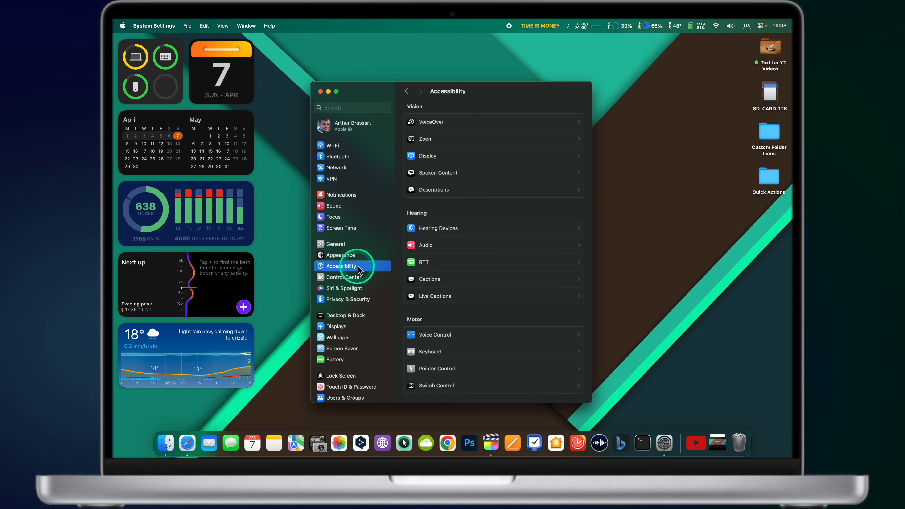
mouse_move(438, 245)
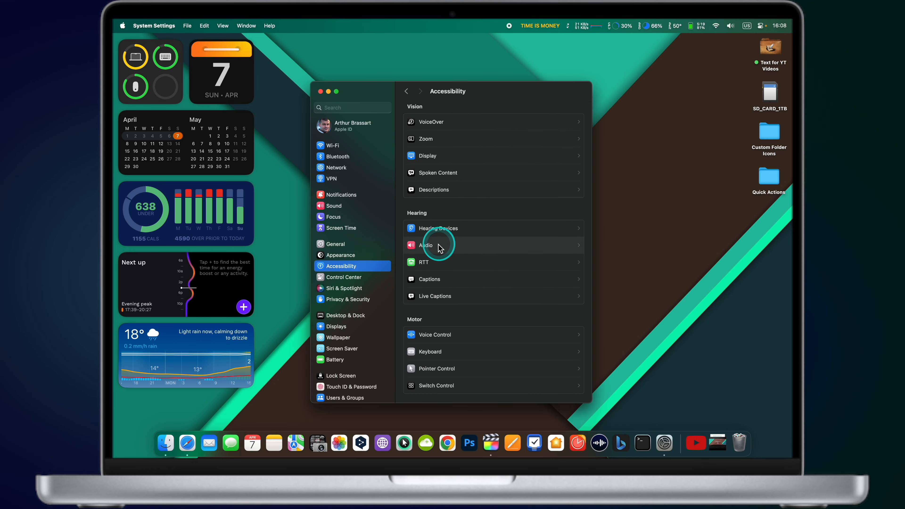
left_click(426, 245)
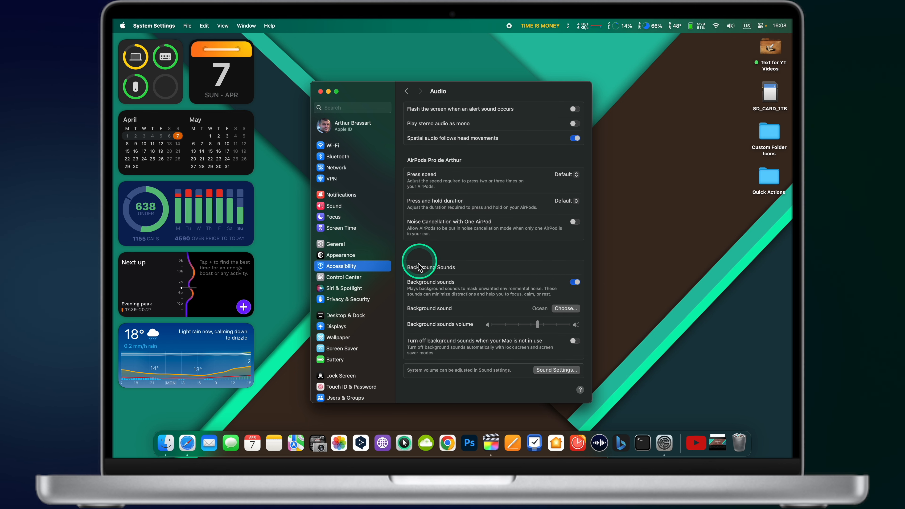
- Choose Bright Noise as the background sound (after previewing Dark Noise) and confirm
left_click(565, 308)
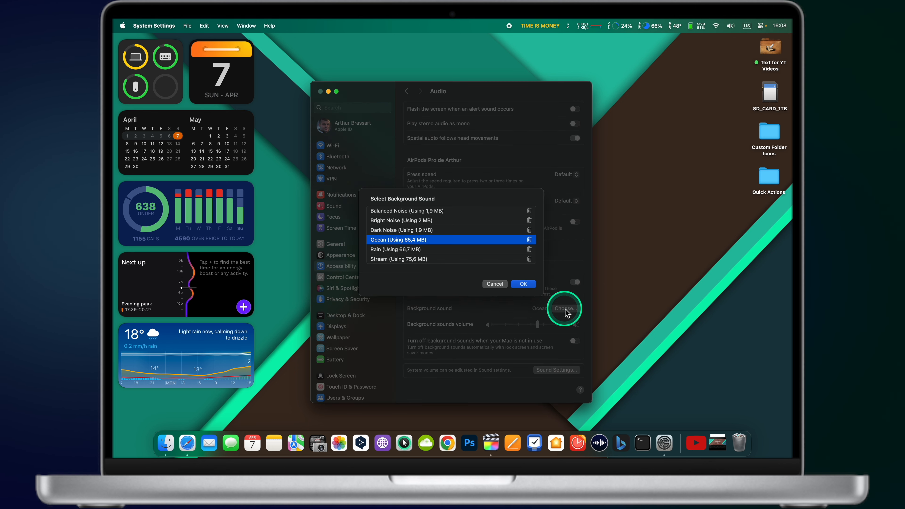
left_click(402, 229)
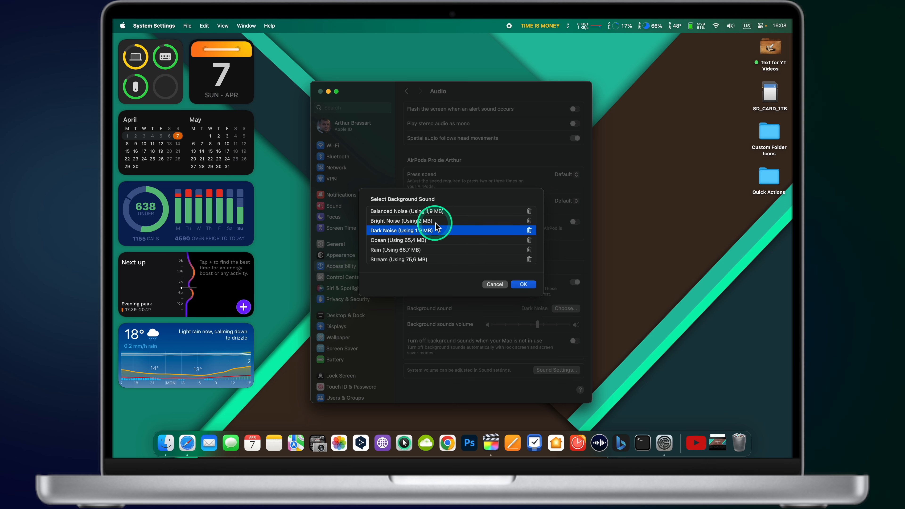
left_click(401, 220)
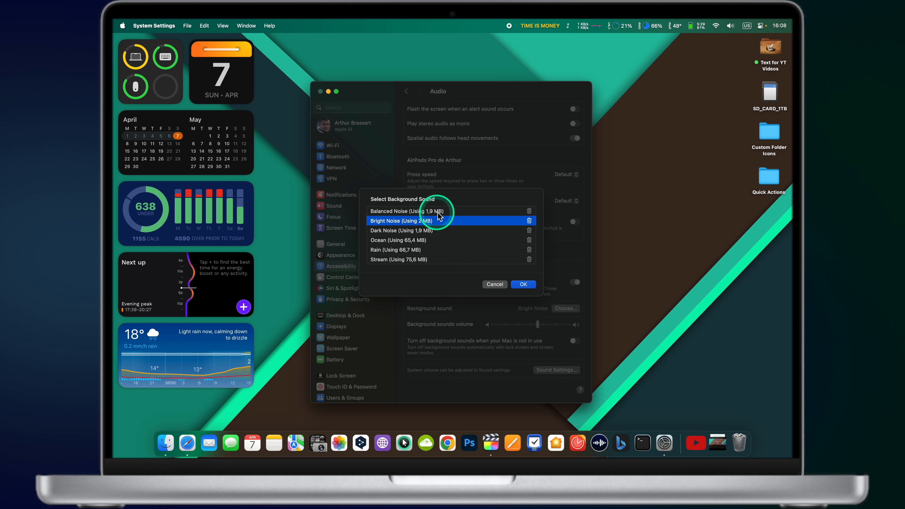
left_click(404, 249)
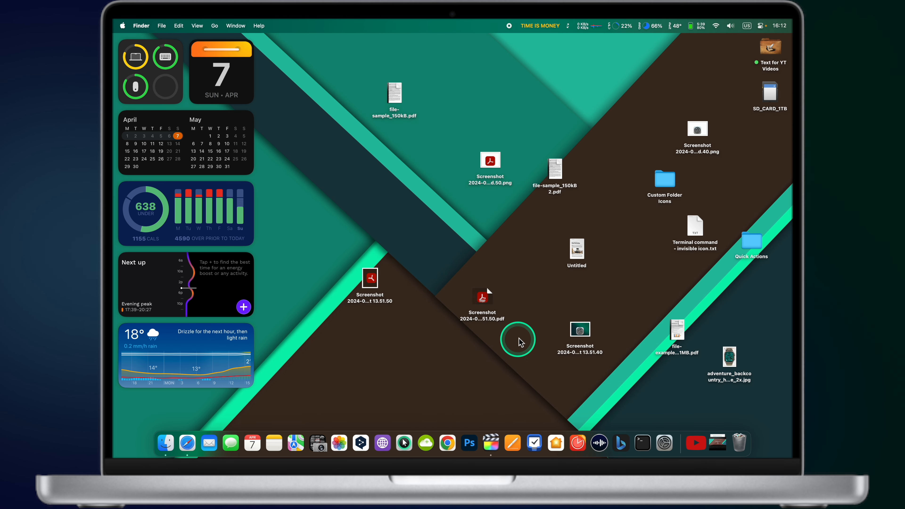
- Enable Use Stacks from the desktop's context menu to group files by kind
right_click(429, 220)
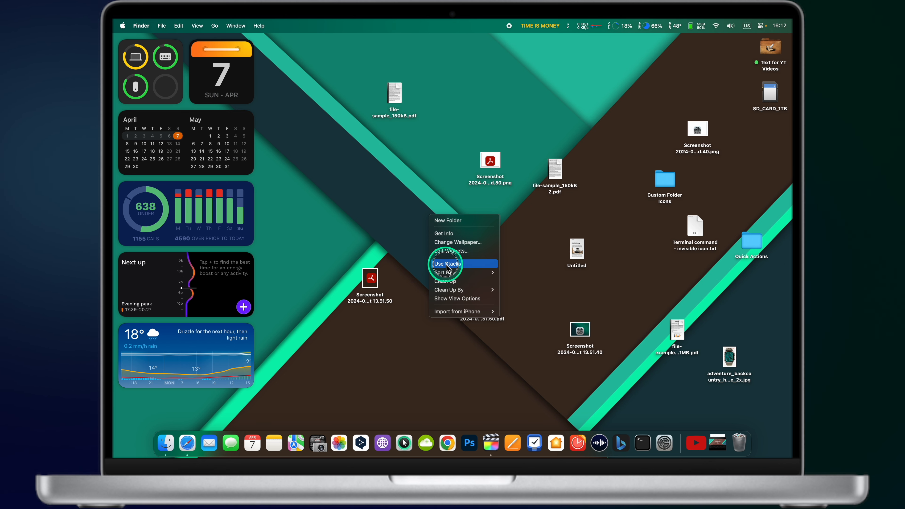
left_click(448, 264)
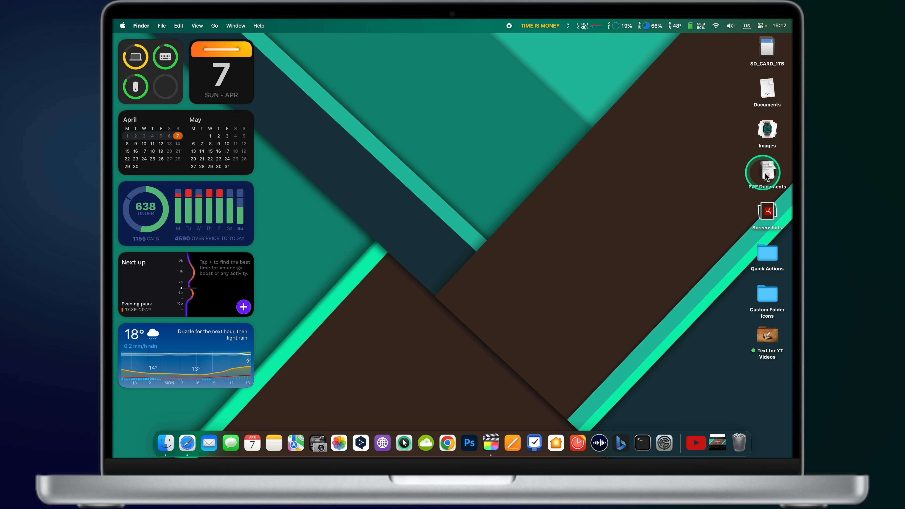
mouse_move(766, 211)
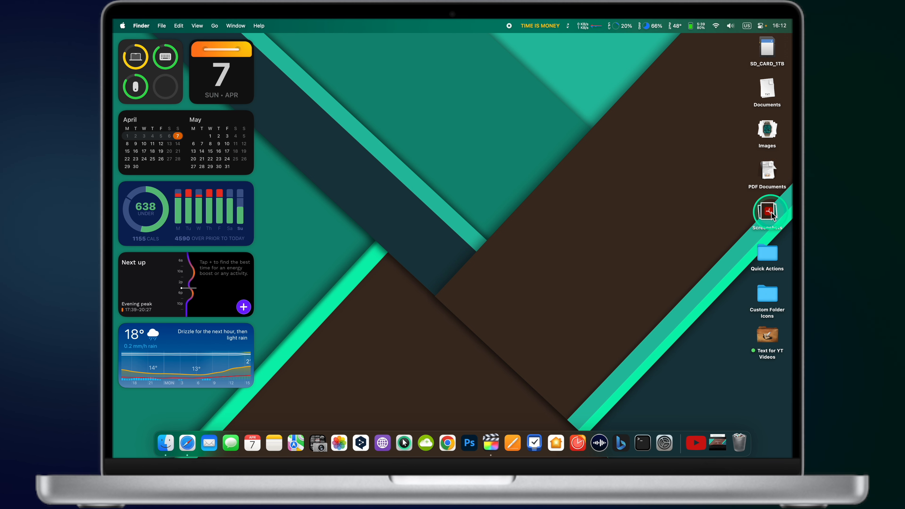
mouse_move(776, 287)
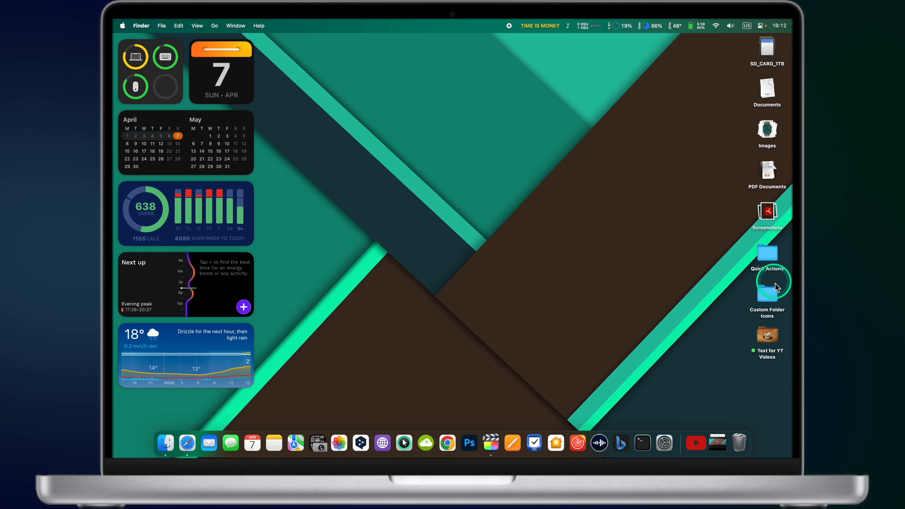
mouse_move(760, 94)
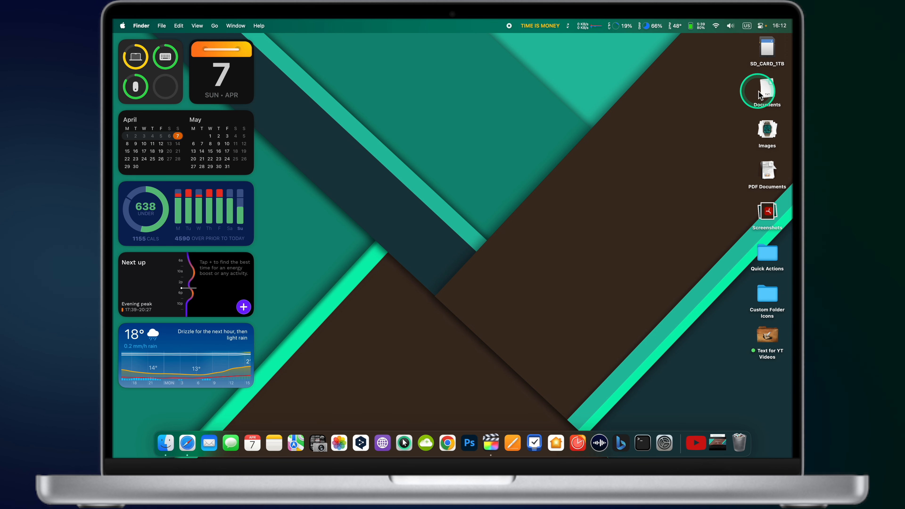